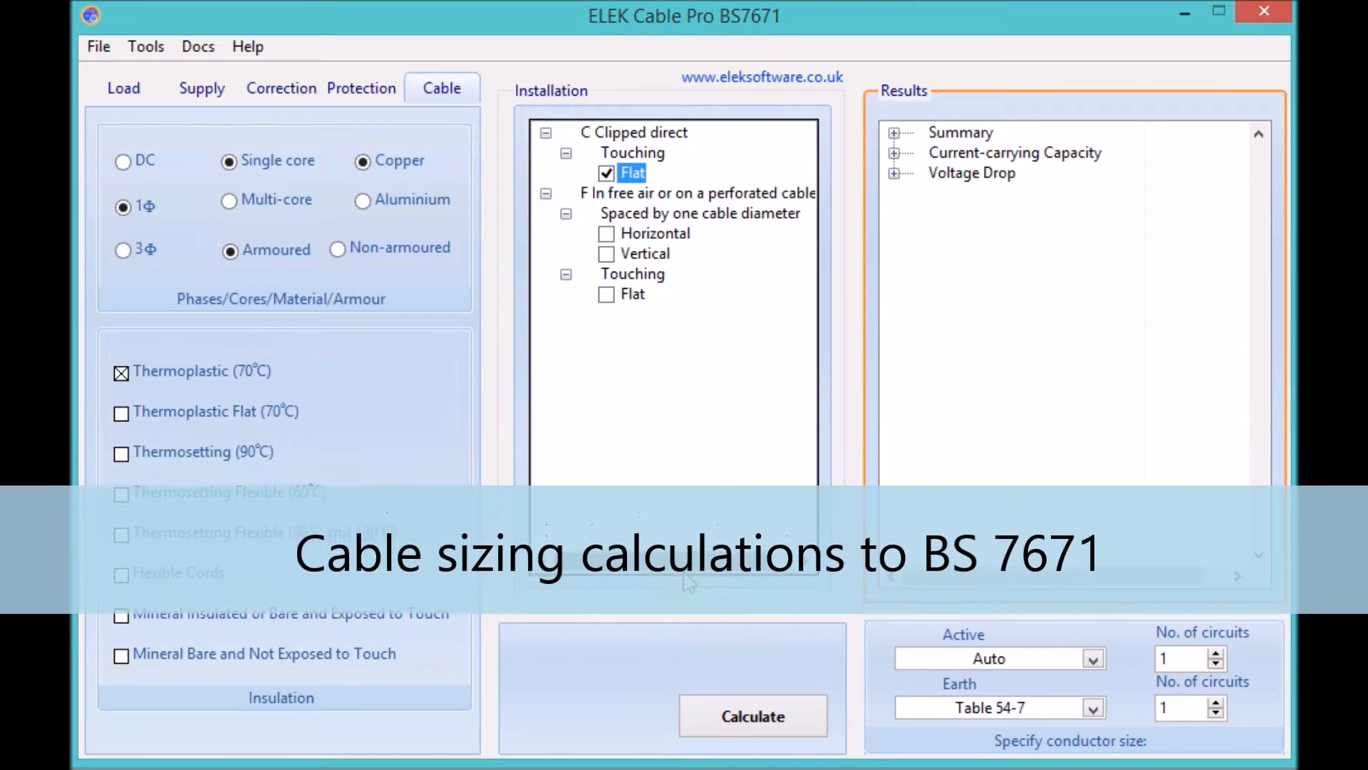
Choose a non-armoured, thermosetting 90°C, three-phase cable in conduit on a wall (method B)
{"action": "left_click", "coordinate": [337, 248]}
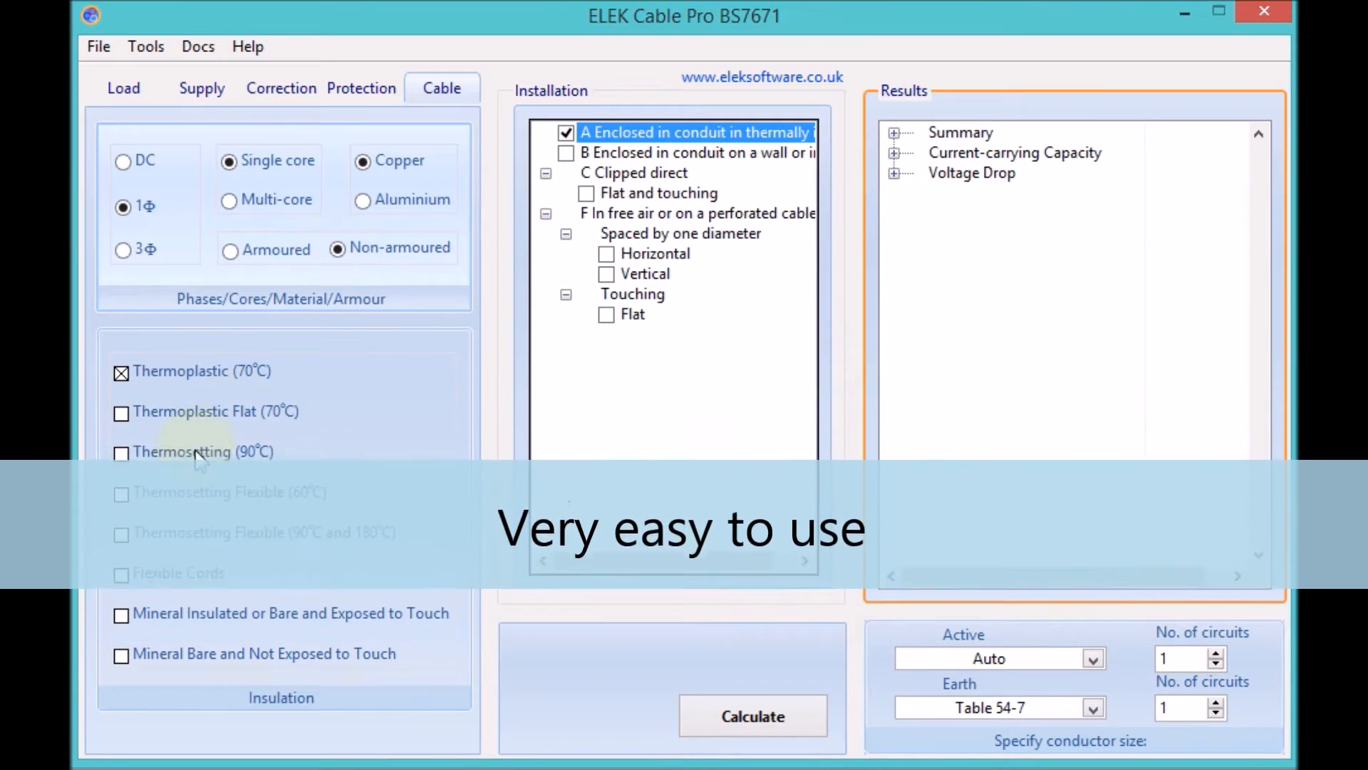
{"action": "left_click", "coordinate": [121, 453]}
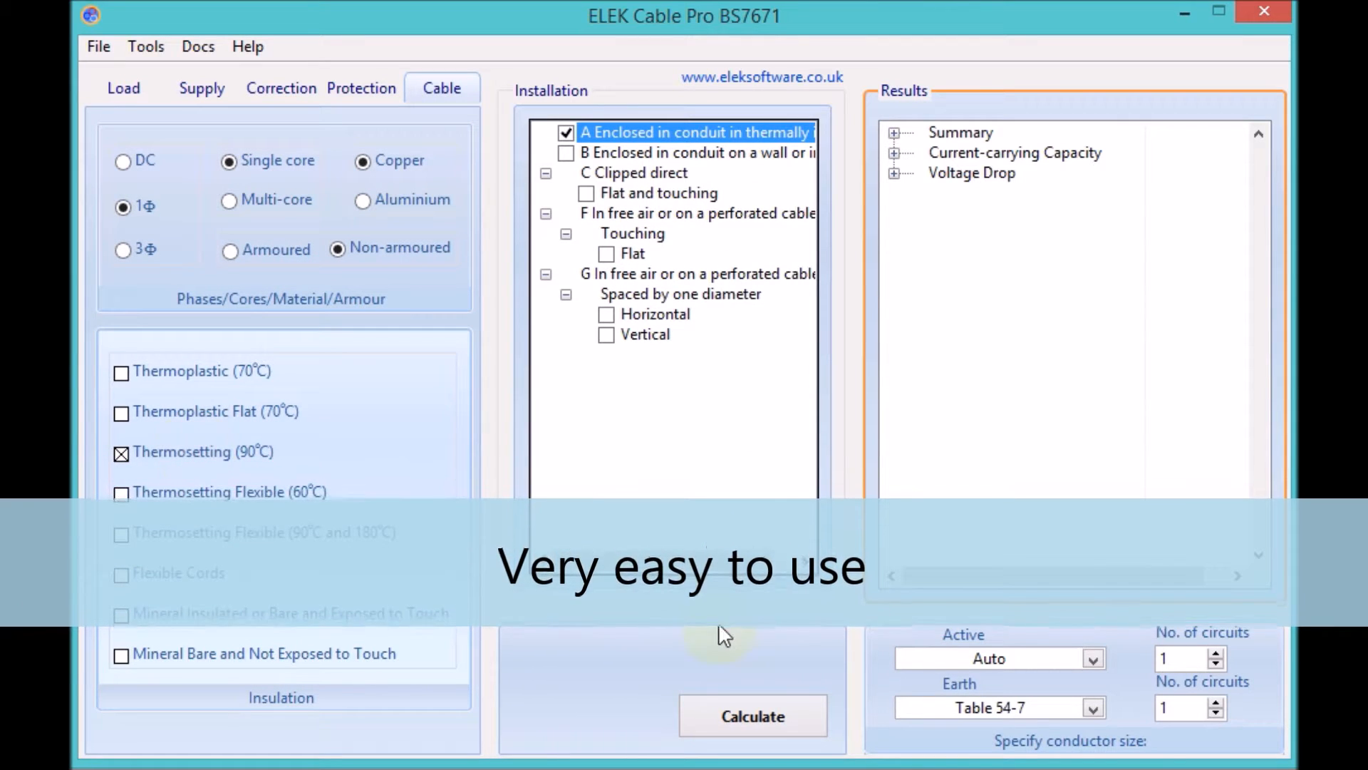
{"action": "left_click", "coordinate": [752, 715]}
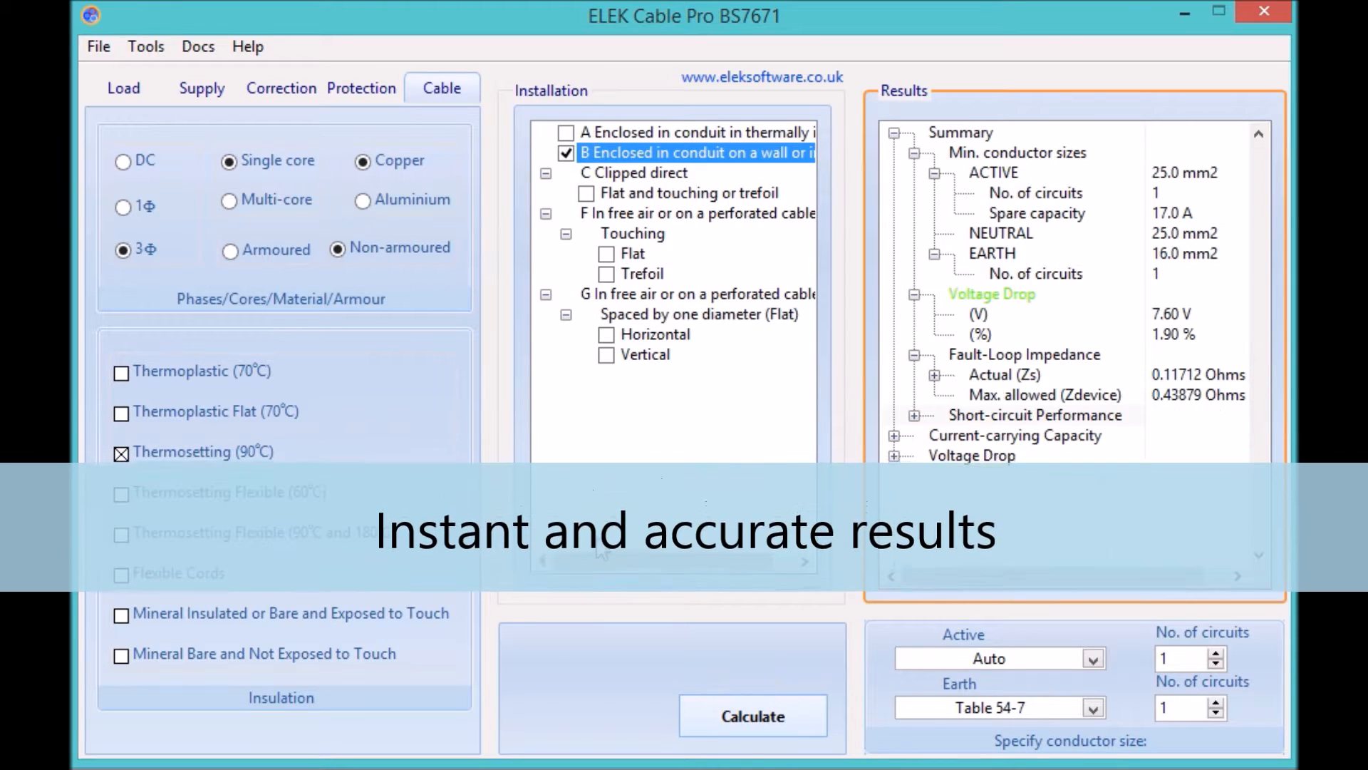
{"action": "left_click", "coordinate": [201, 87]}
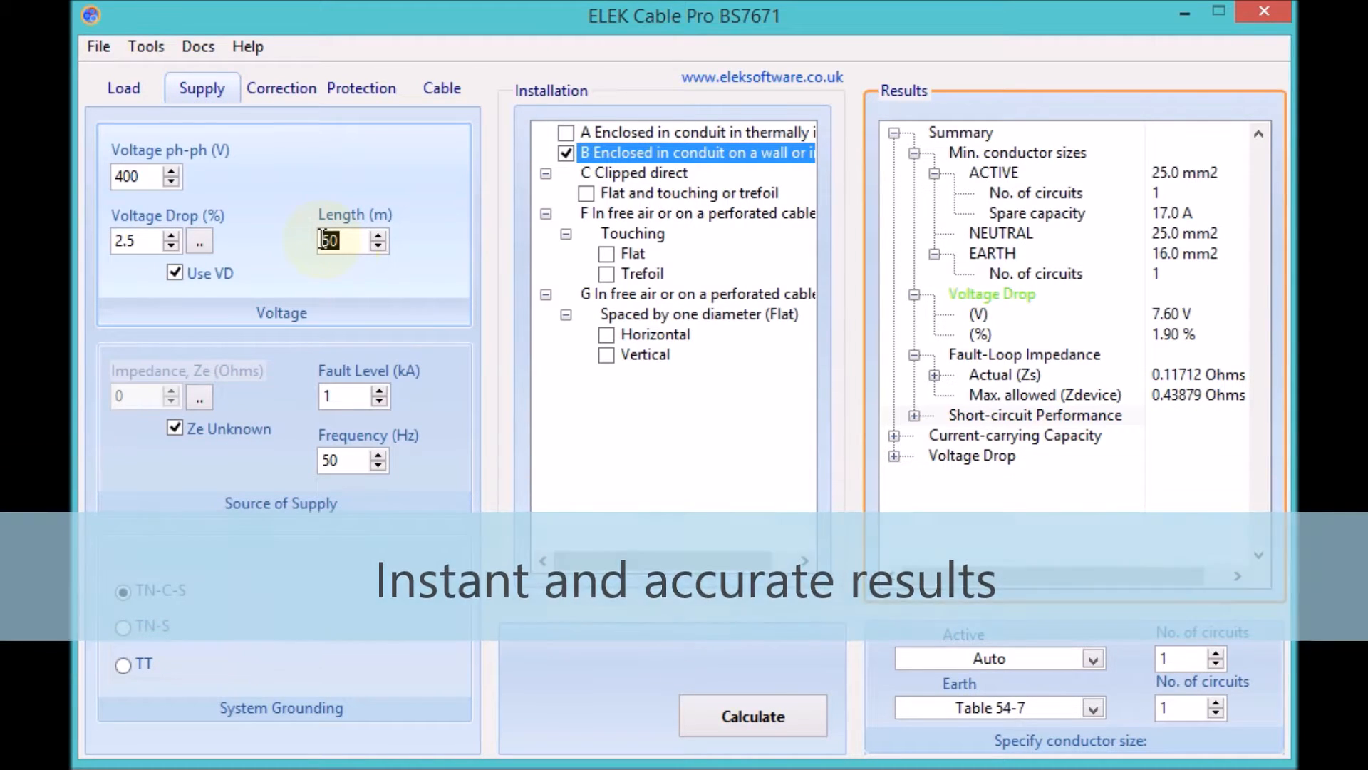
Set the circuit length to 75 m, recalculate, and review the Results tree down to the BS 7671 table reference
{"action": "type", "text": "75"}
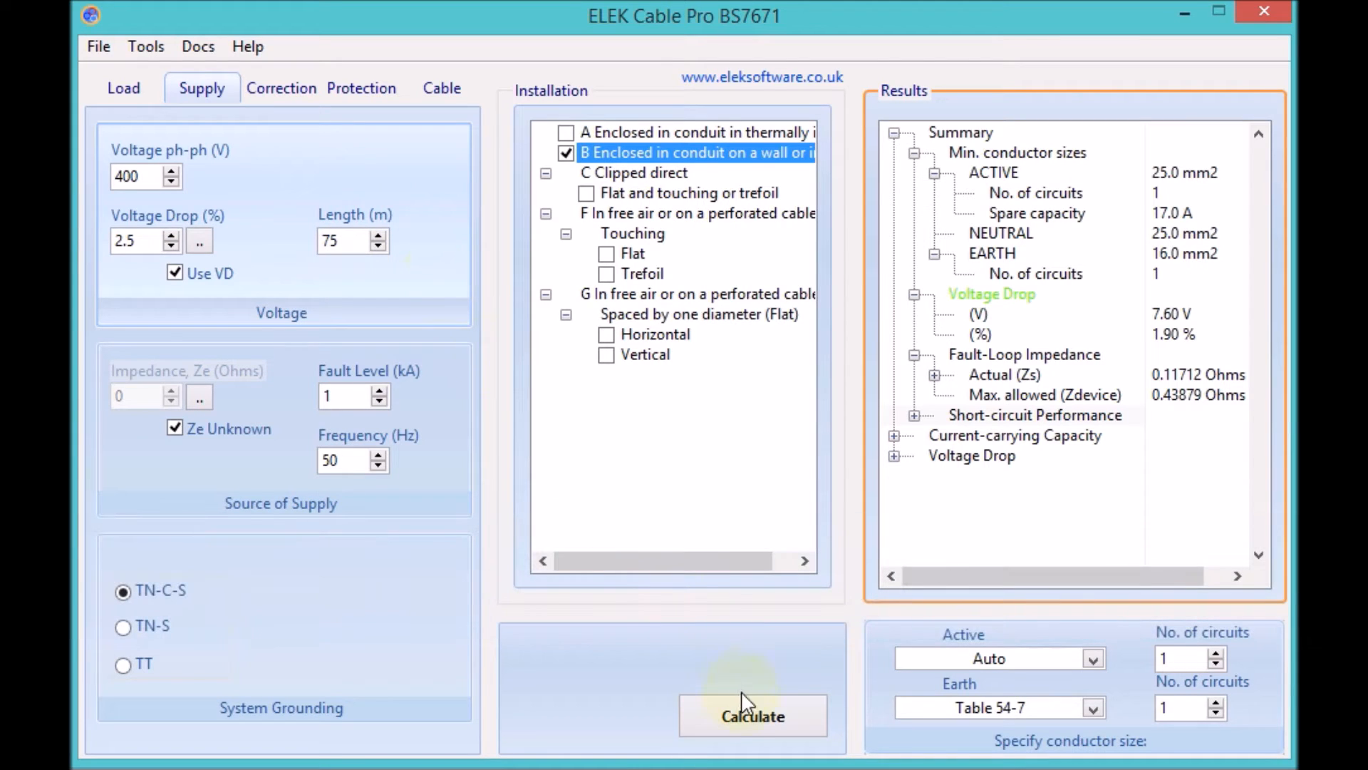
{"action": "left_click", "coordinate": [752, 716]}
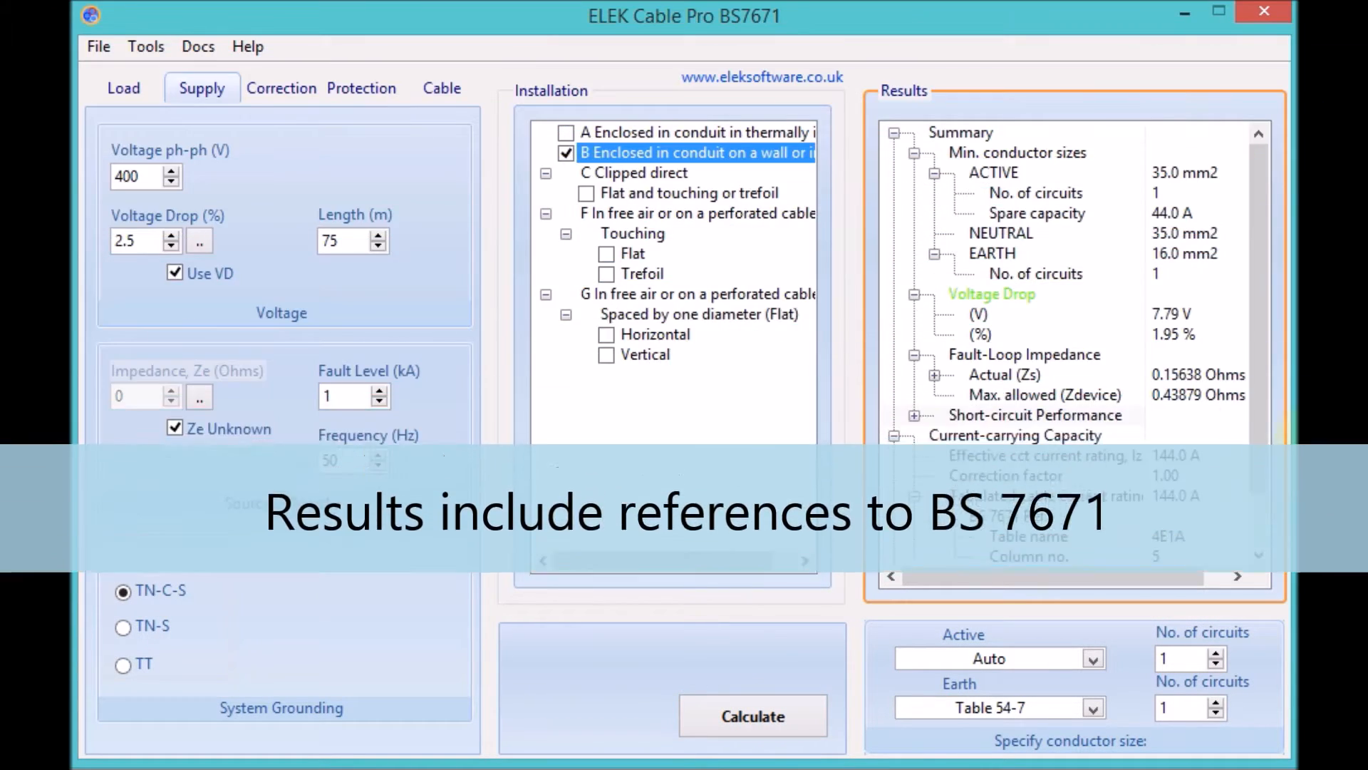
{"action": "scroll", "scroll_direction": "down", "scroll_amount": 3}
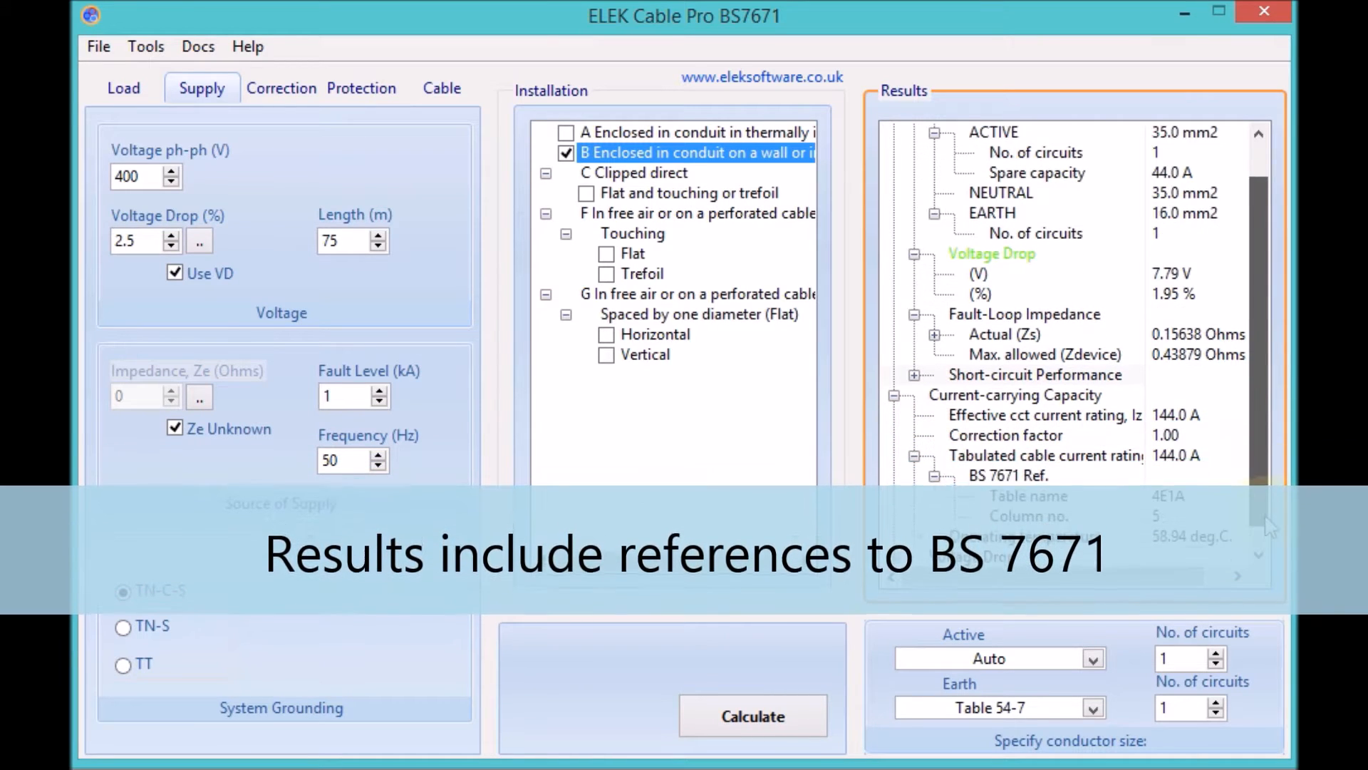
{"action": "scroll", "scroll_direction": "down", "scroll_amount": 3}
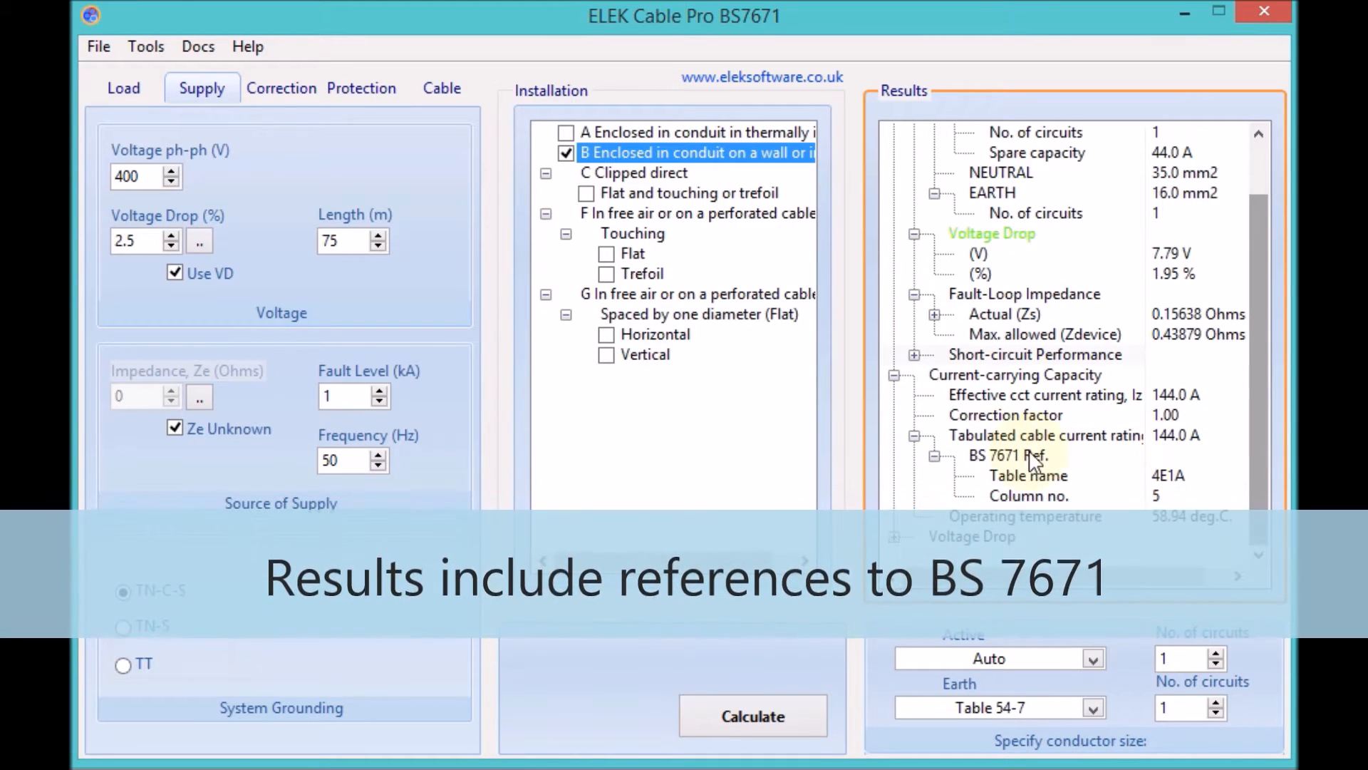
{"action": "left_click", "coordinate": [442, 87]}
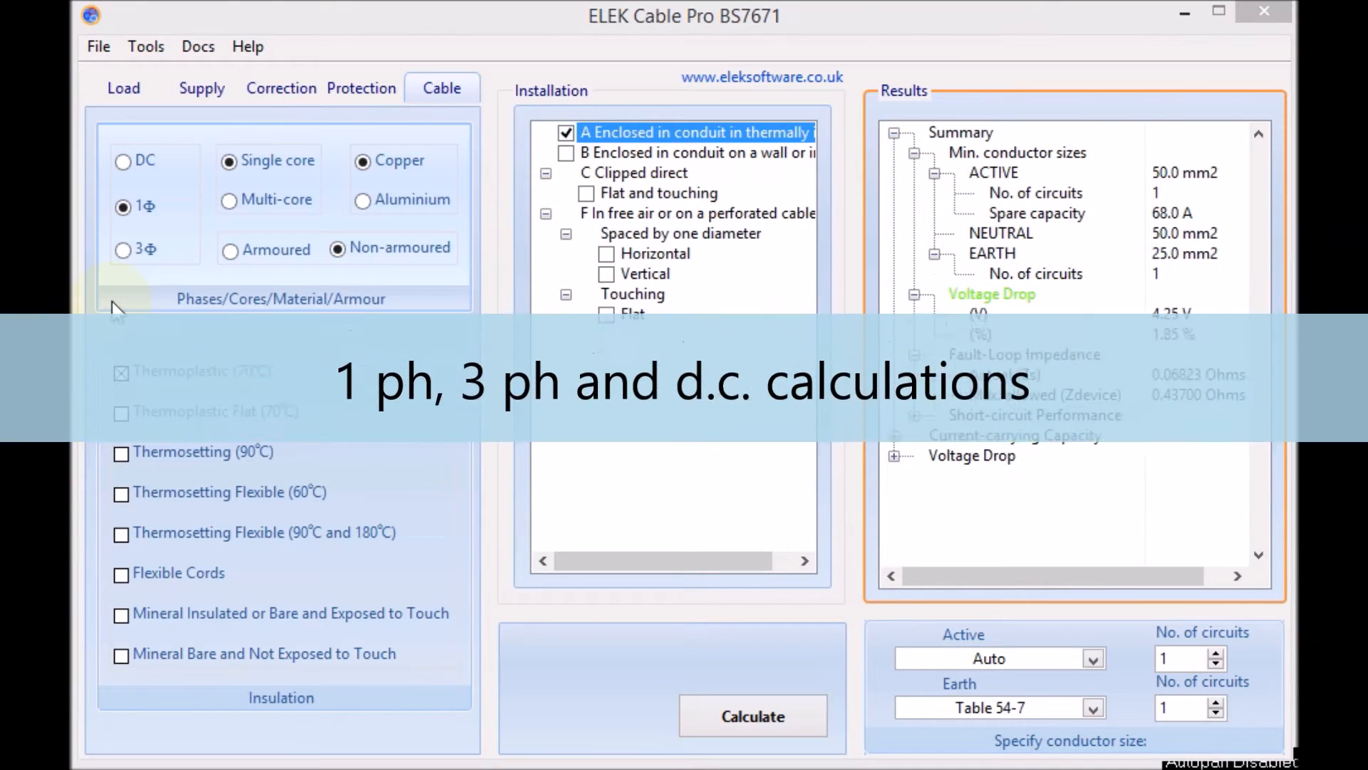
Choose a single-phase, non-armoured, thermosetting cable installed touching flat in free air (method F)
{"action": "left_click", "coordinate": [122, 251]}
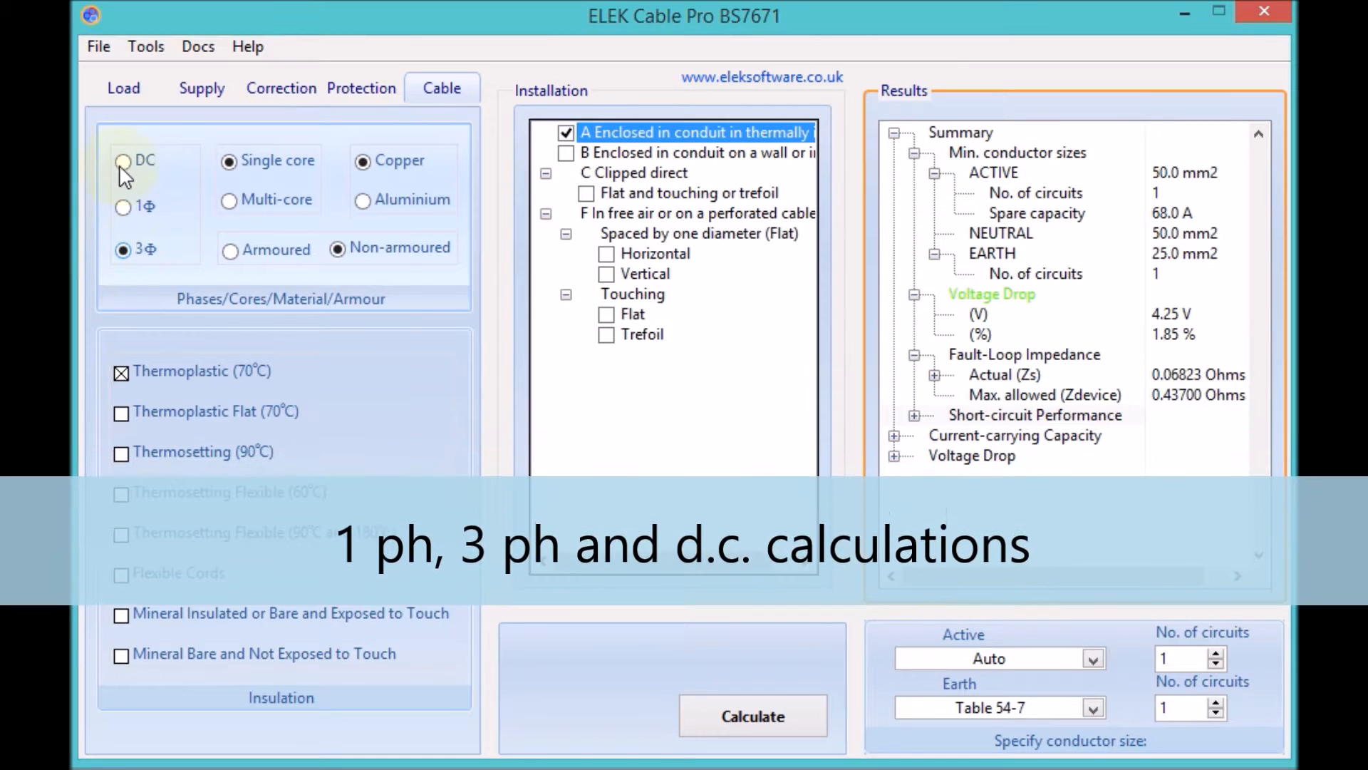
{"action": "left_click", "coordinate": [123, 207]}
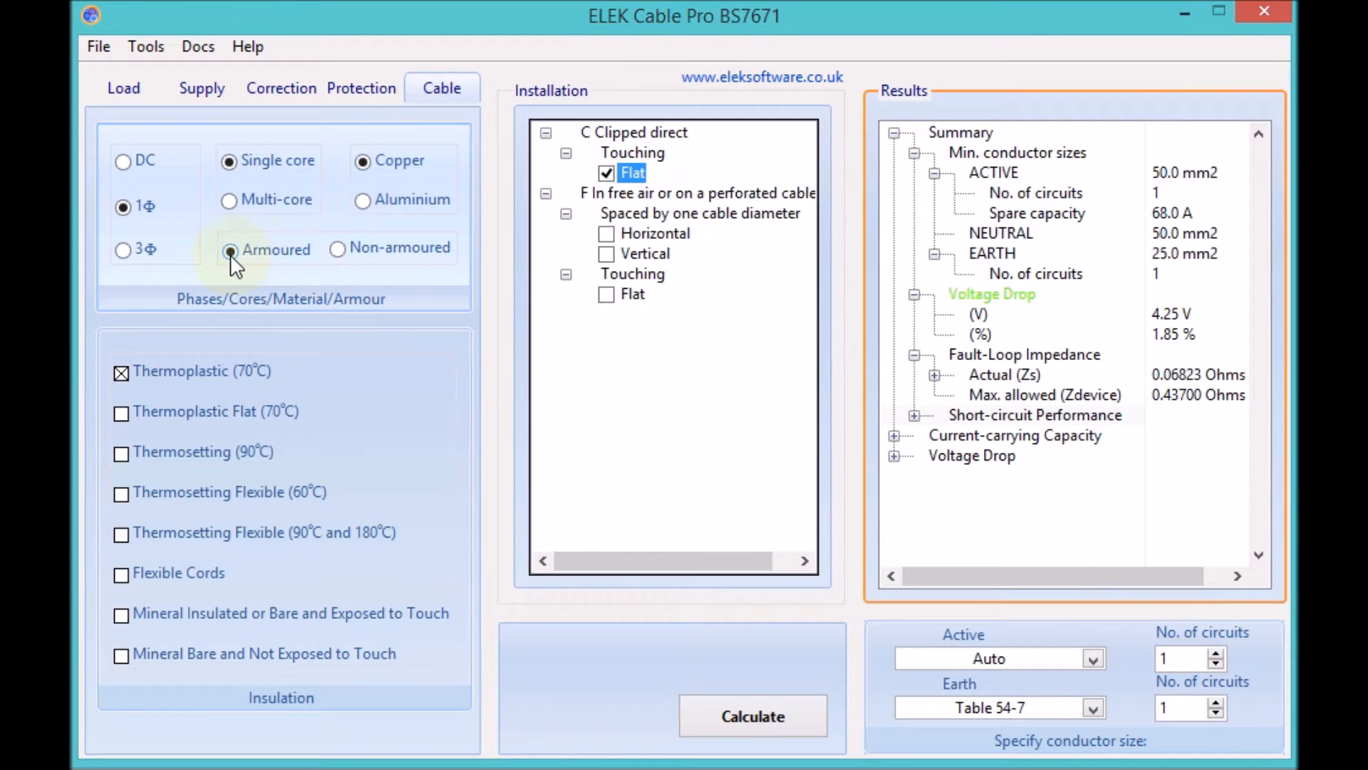
{"action": "left_click", "coordinate": [336, 248]}
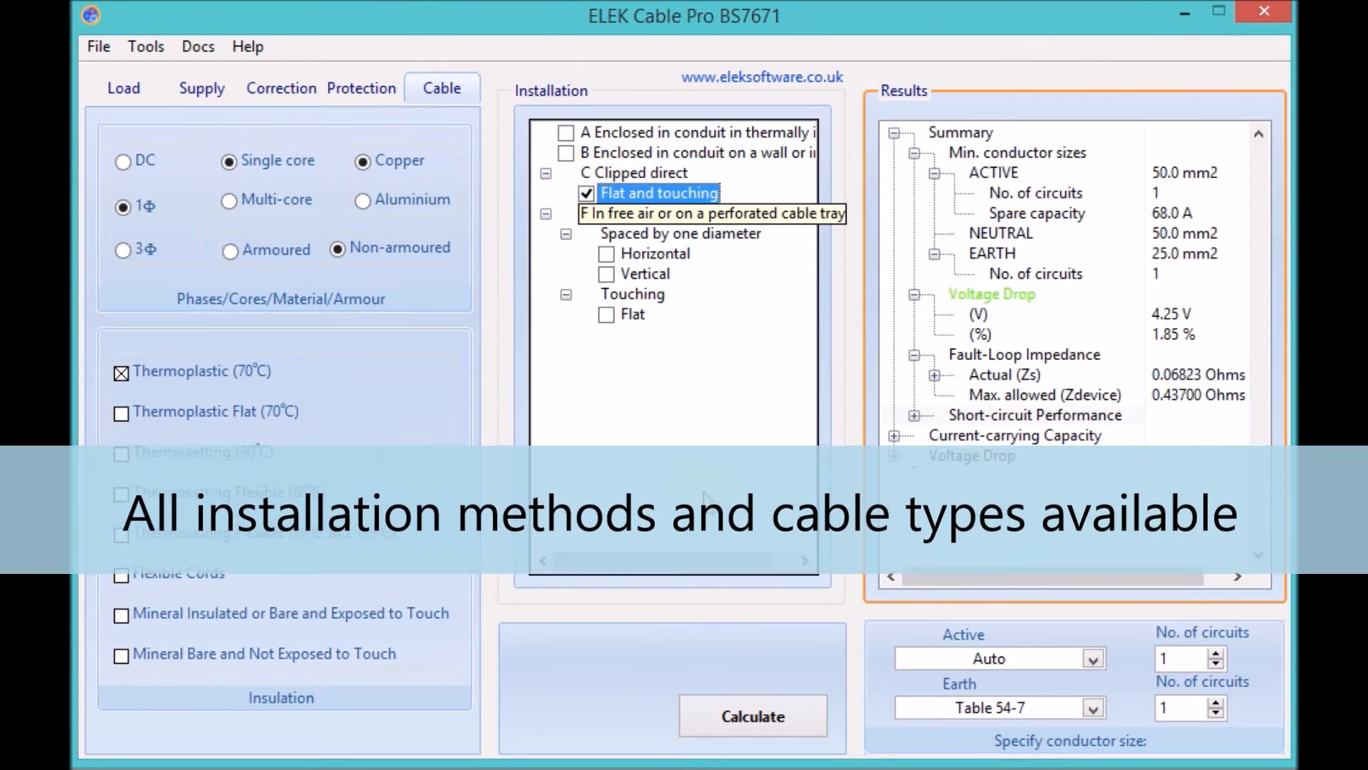
{"action": "left_click", "coordinate": [751, 715]}
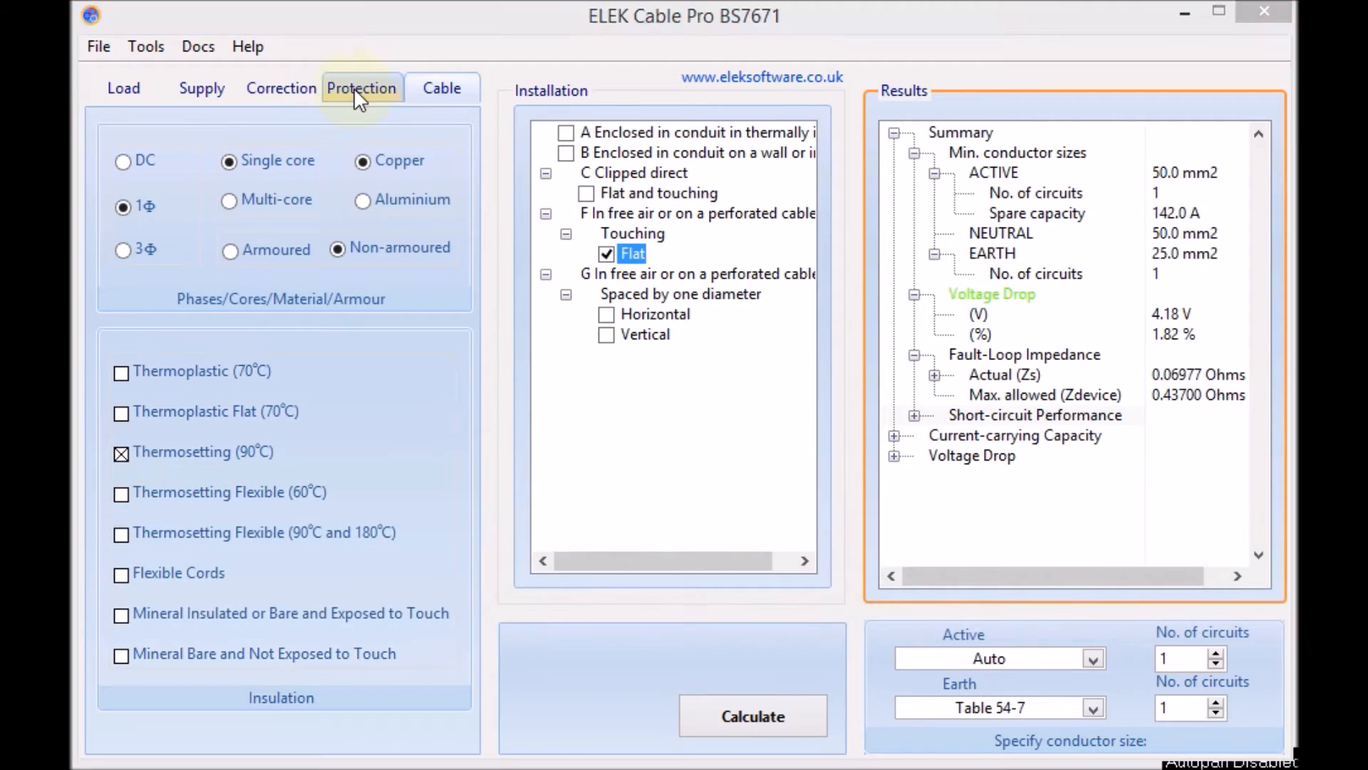
Review the MCB device types and the maximum disconnection times table under Protection
{"action": "left_click", "coordinate": [360, 87]}
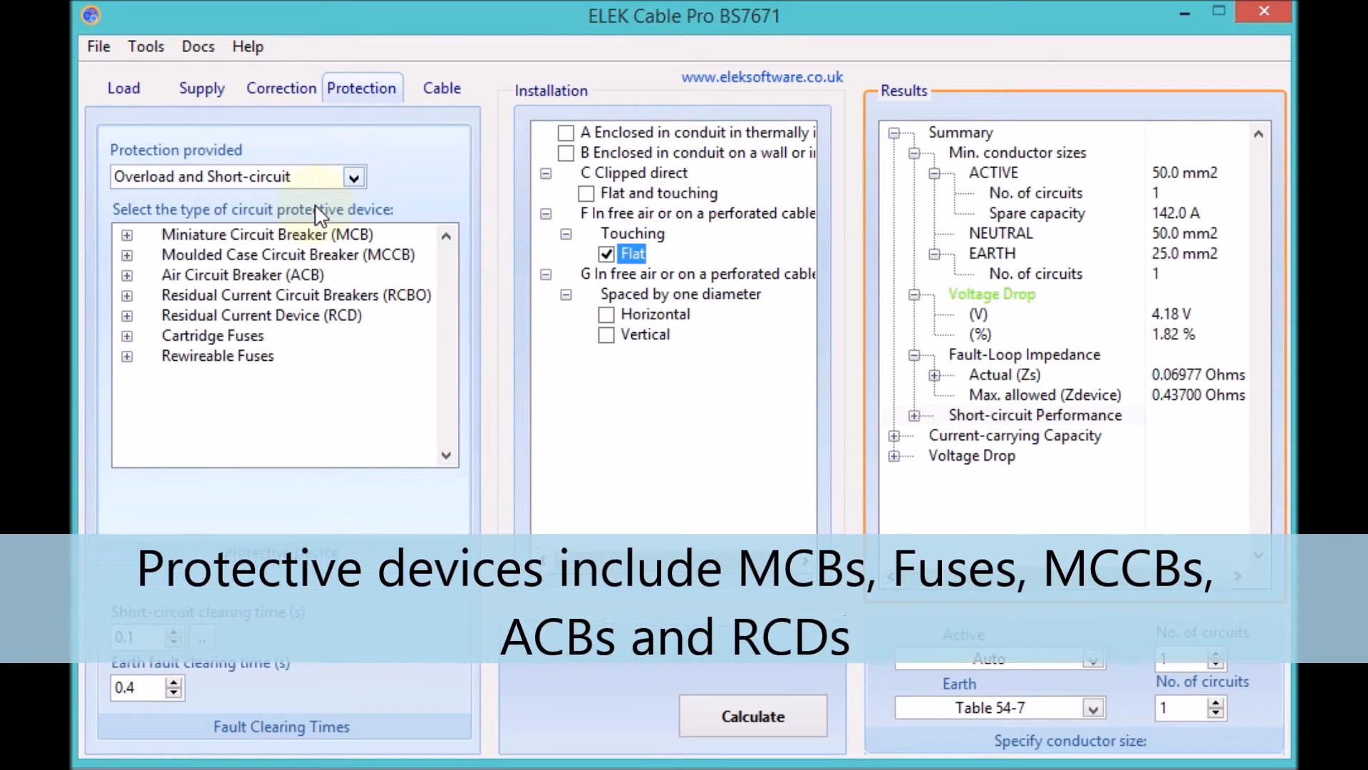
{"action": "left_click", "coordinate": [127, 234]}
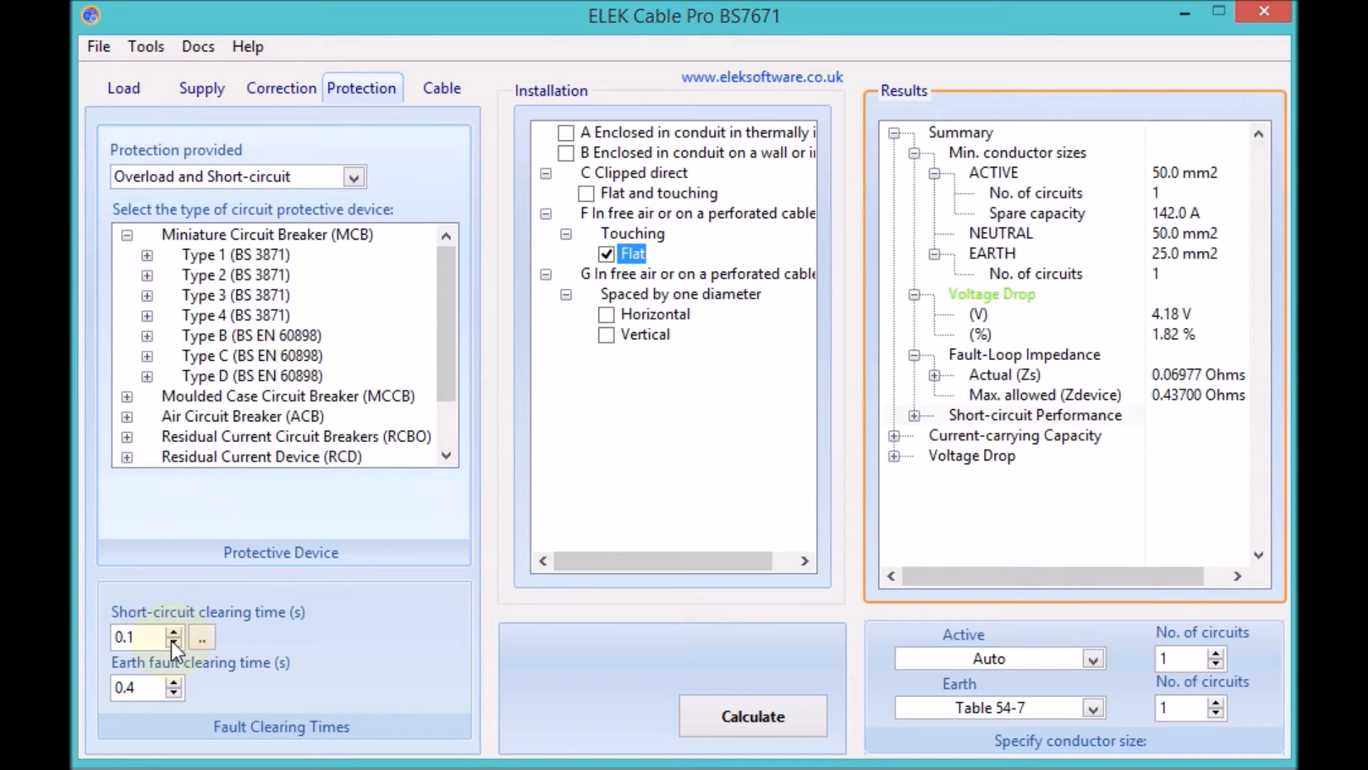
{"action": "left_click", "coordinate": [201, 637]}
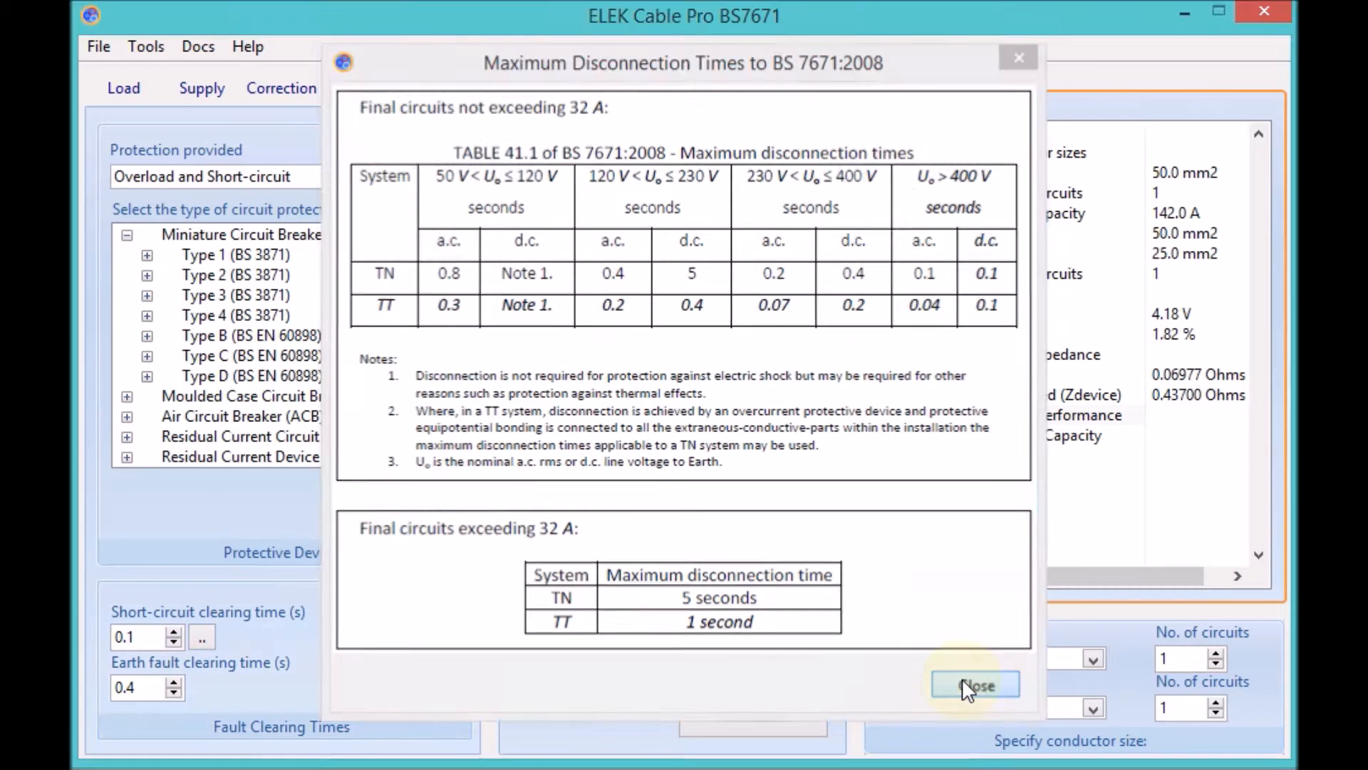
{"action": "left_click", "coordinate": [975, 686]}
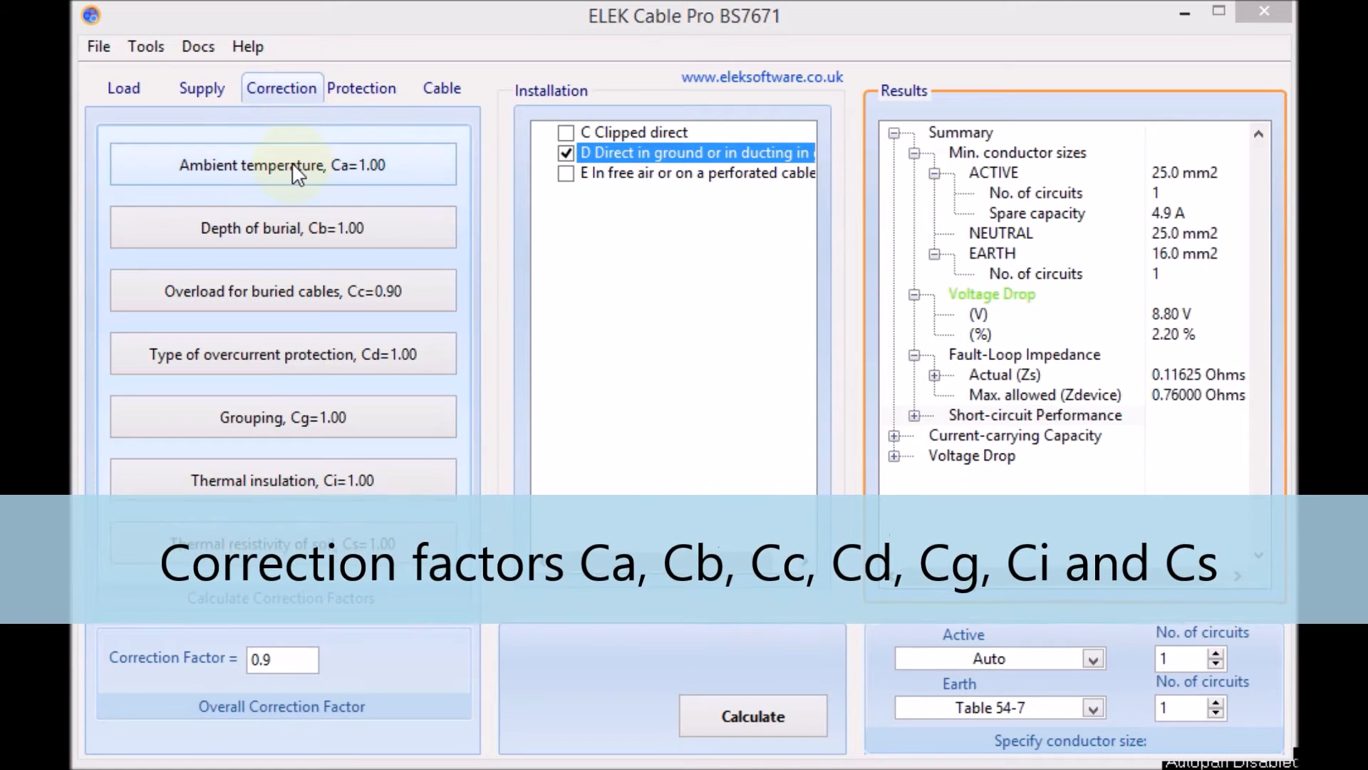
Set the ambient temperature correction to 25 °C, giving a factor of 0.96
{"action": "left_click", "coordinate": [282, 164]}
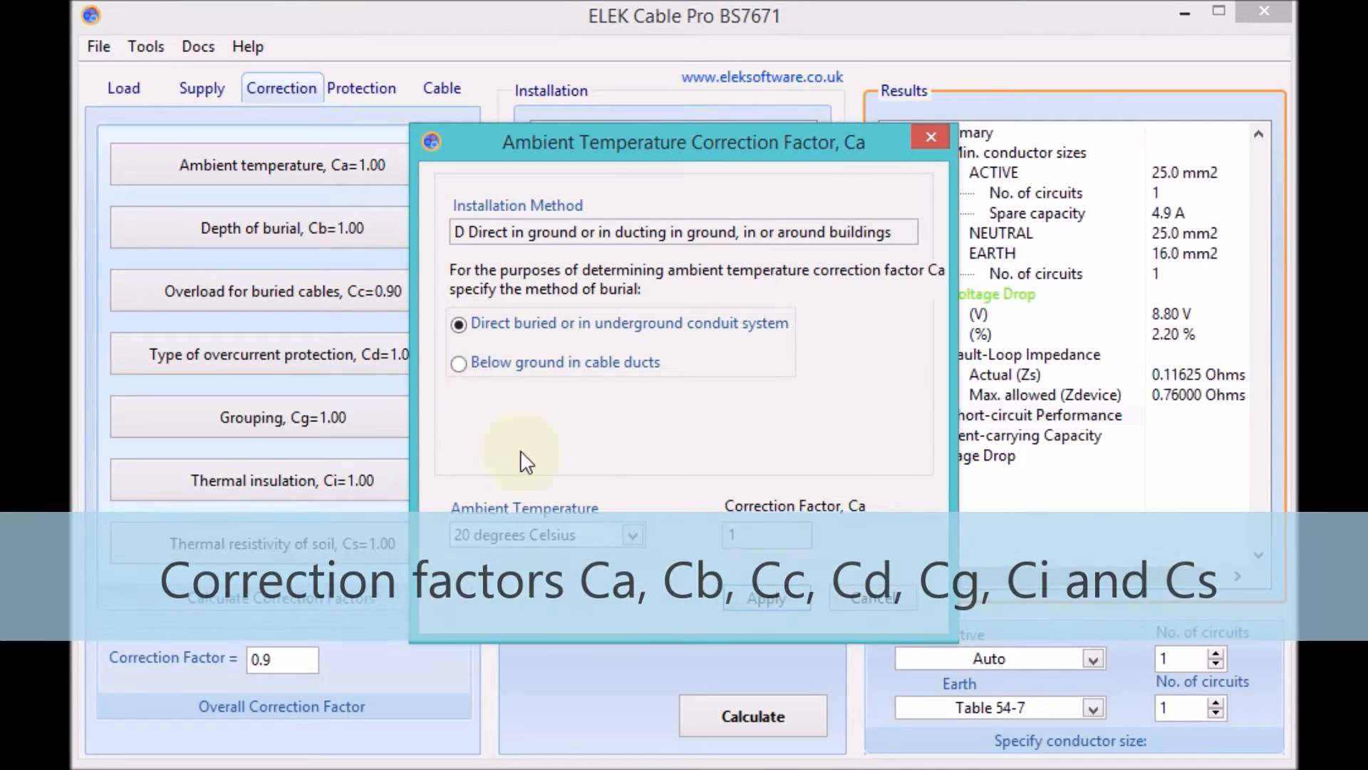
{"action": "left_click", "coordinate": [632, 534]}
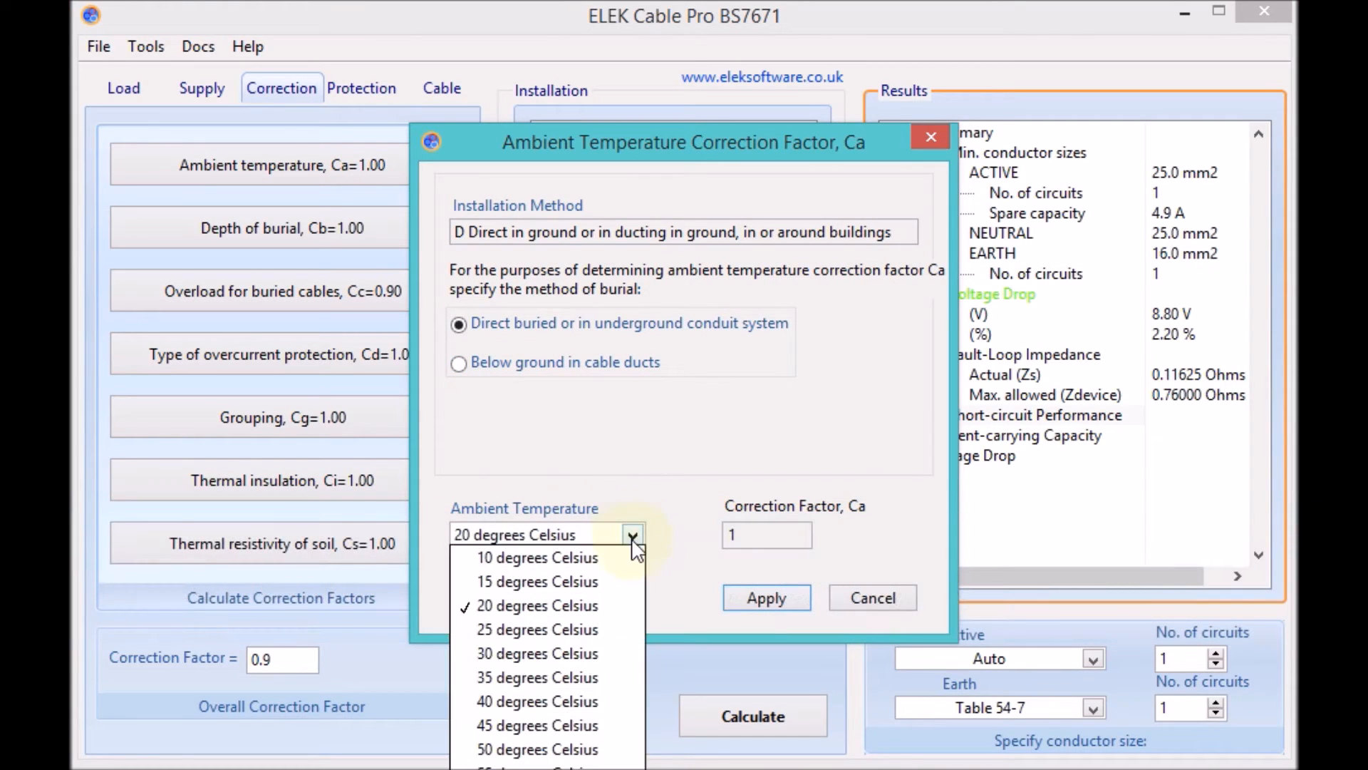
{"action": "left_click", "coordinate": [538, 629]}
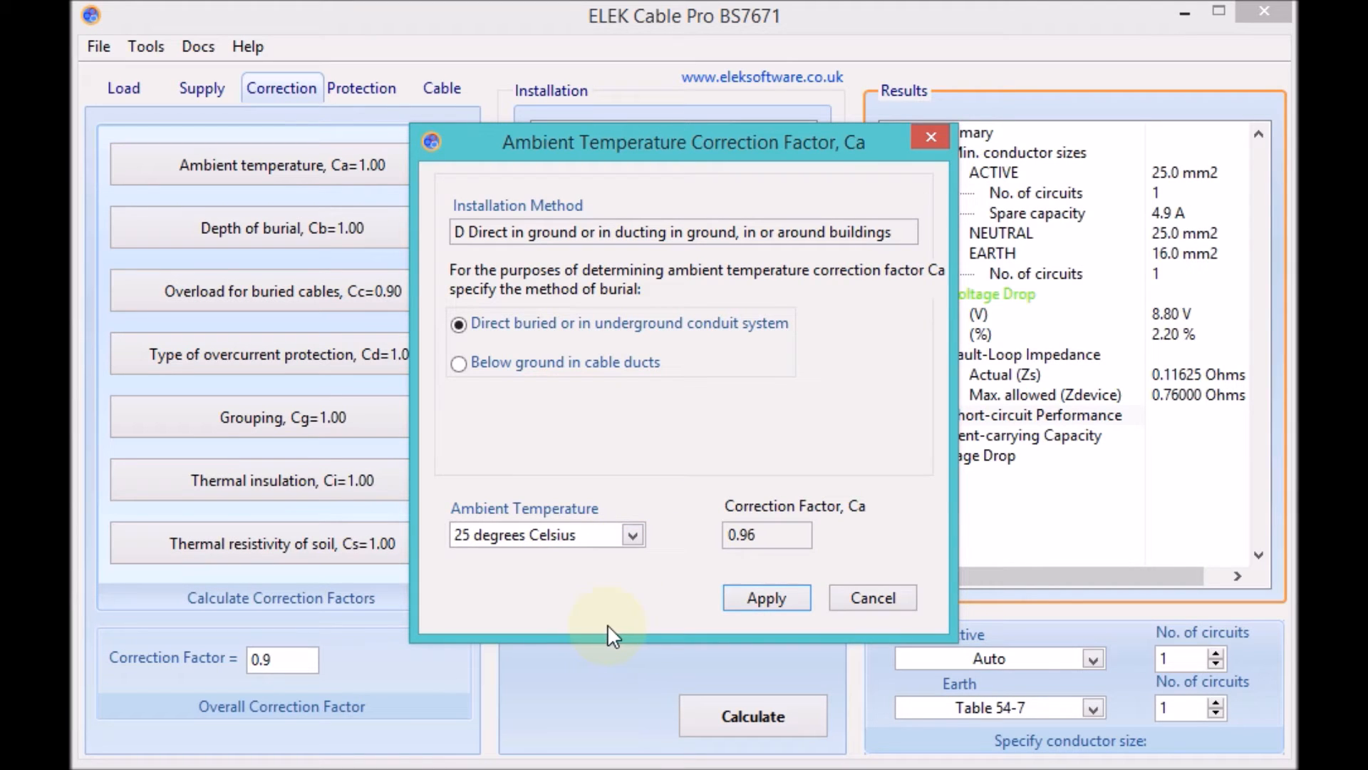
{"action": "left_click", "coordinate": [765, 597]}
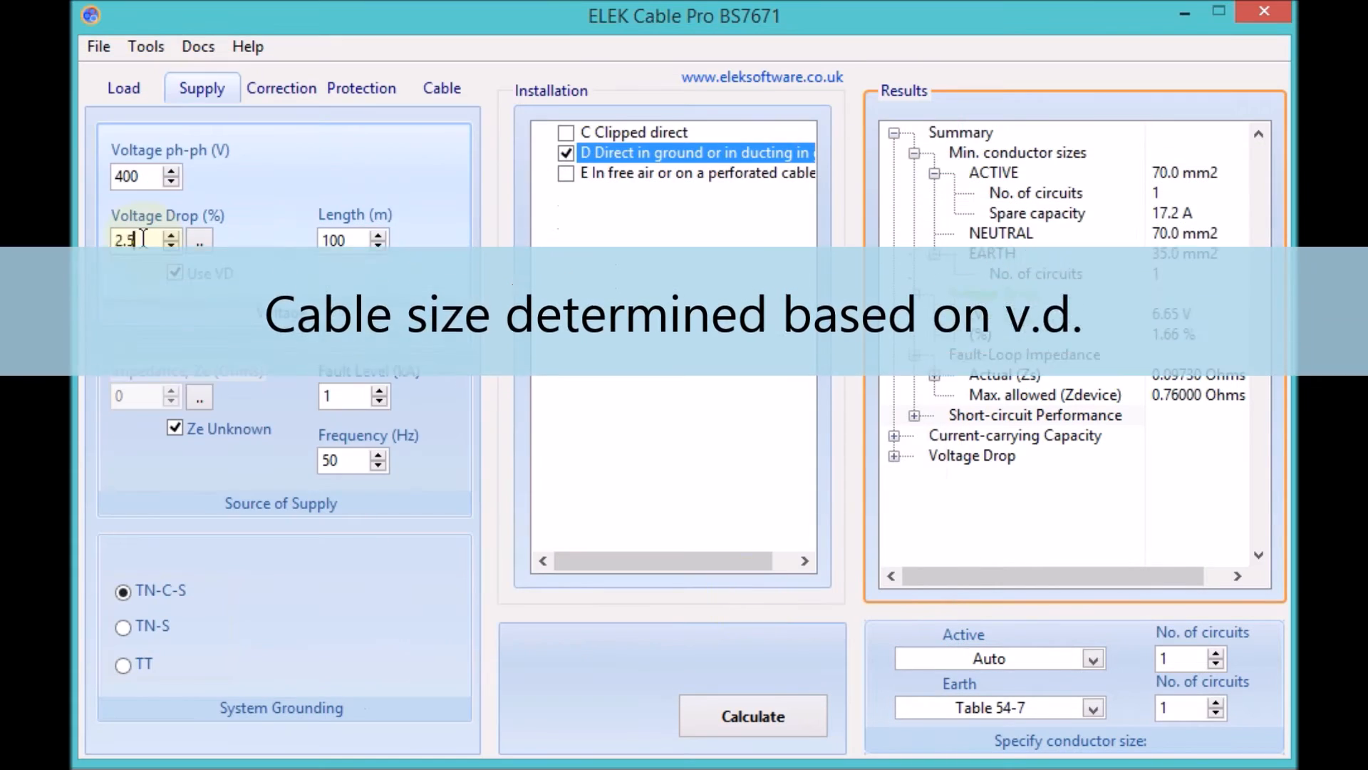
Lower the permissible voltage drop to 1% and recalculate the cable size
{"action": "type", "text": "1"}
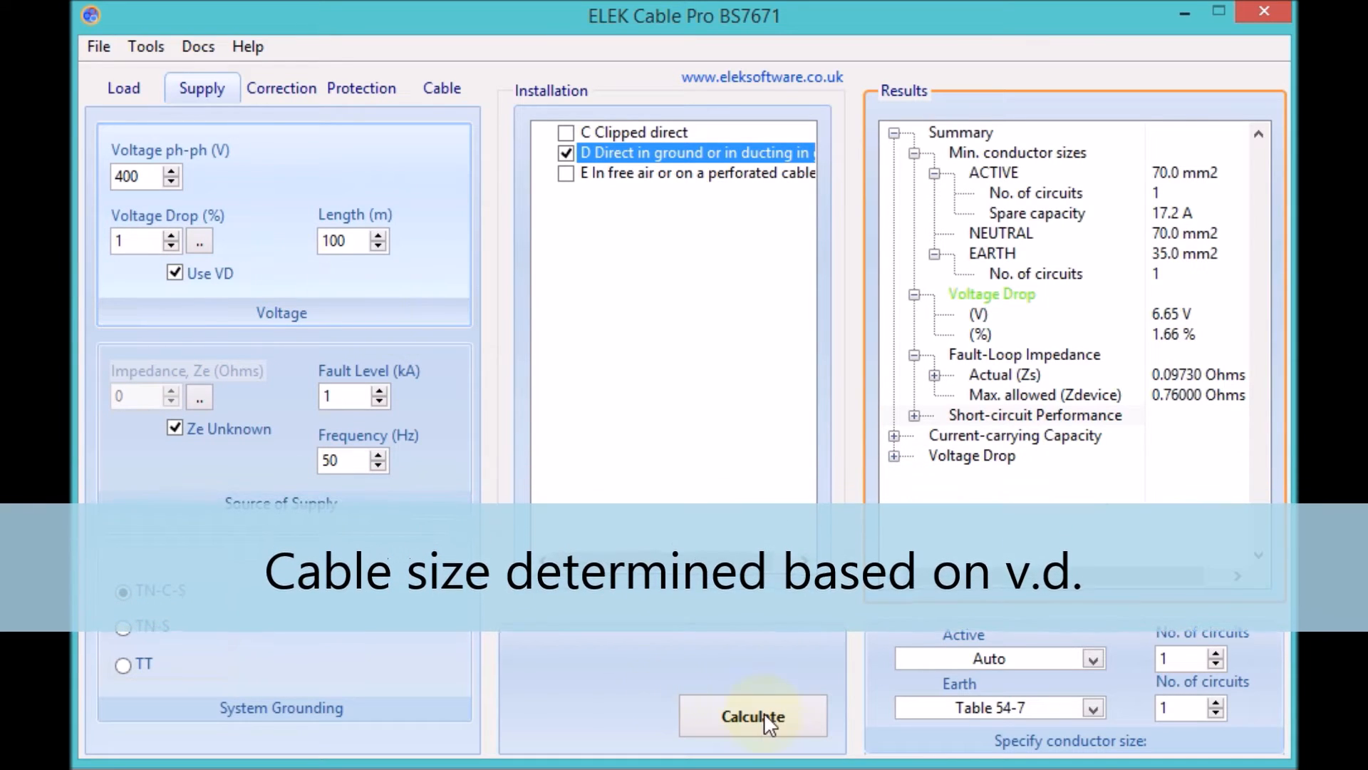
{"action": "left_click", "coordinate": [752, 715]}
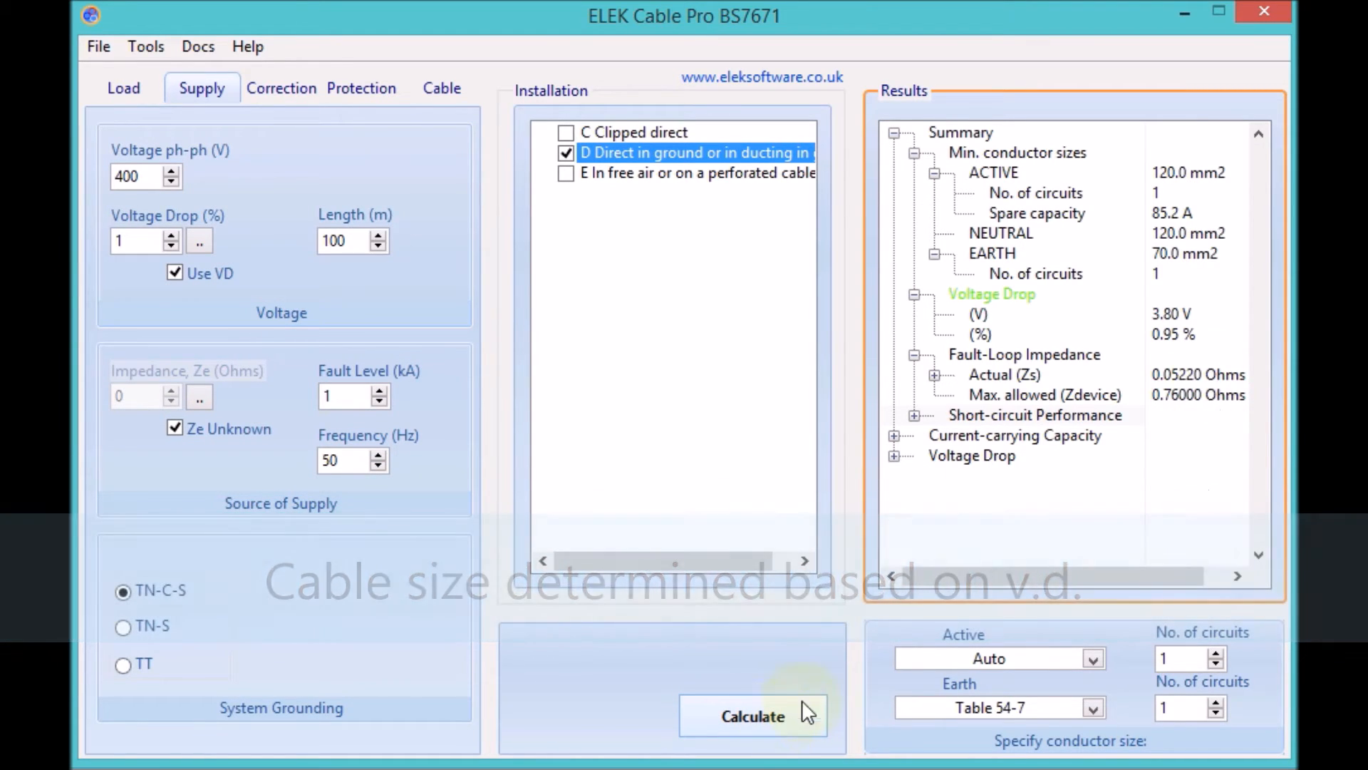
{"action": "left_click", "coordinate": [122, 87]}
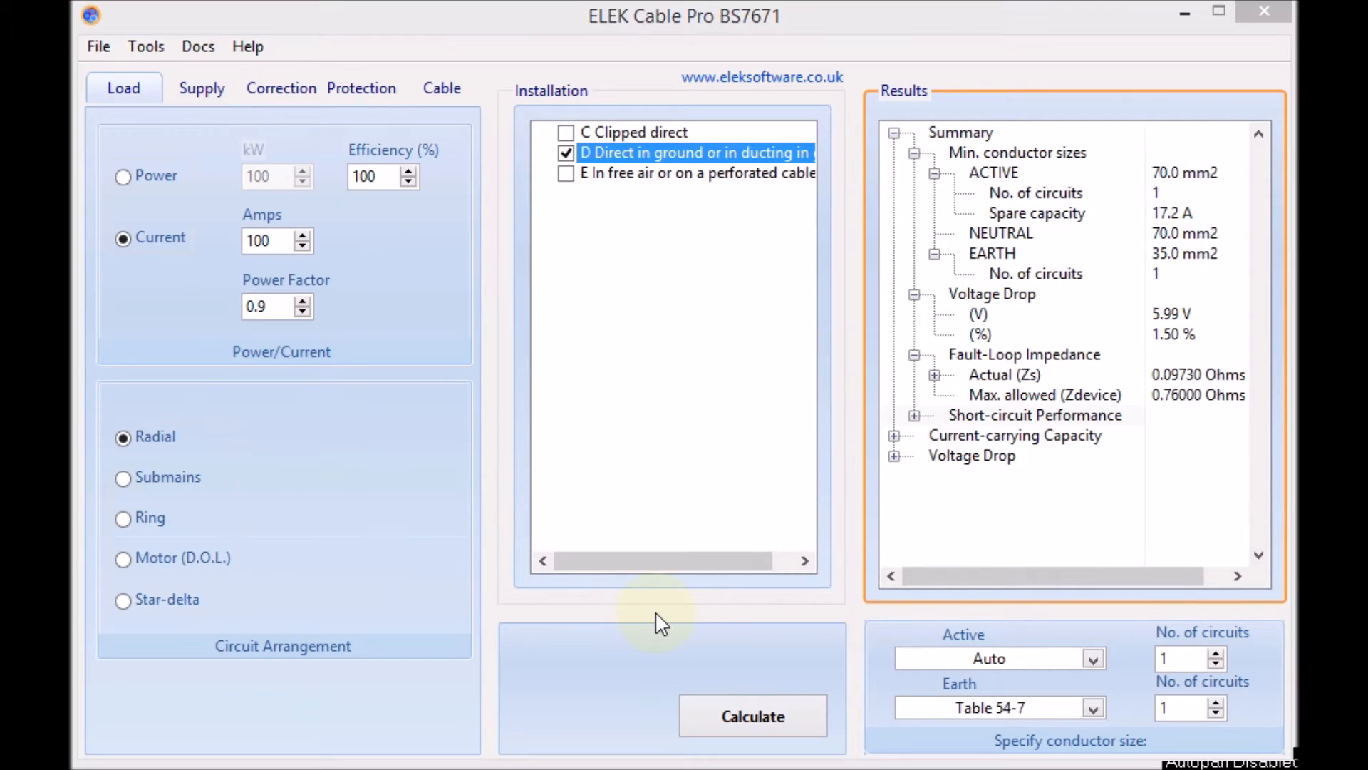
{"action": "mouse_move", "coordinate": [341, 367]}
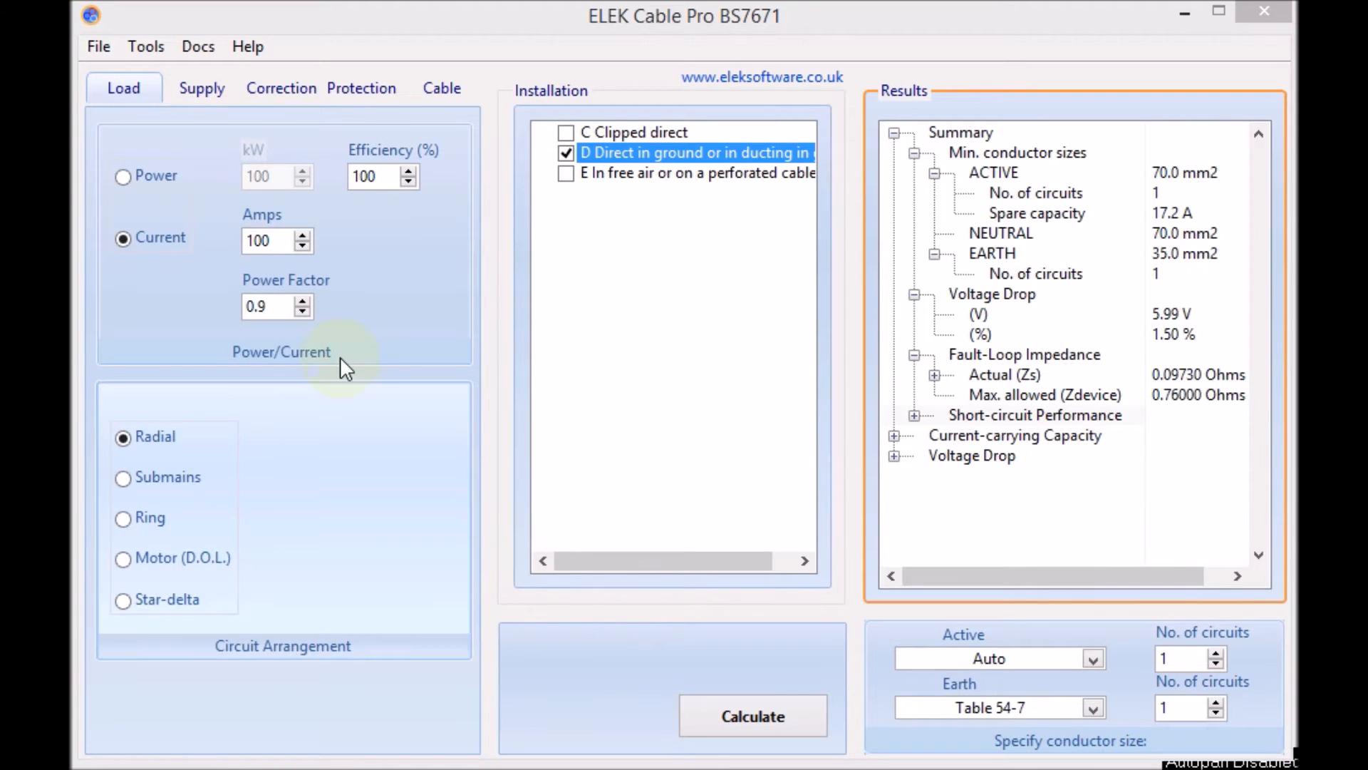
Review the load settings and list the fixed active conductor sizes from 1.5 to 300 mm²
{"action": "left_click", "coordinate": [266, 240]}
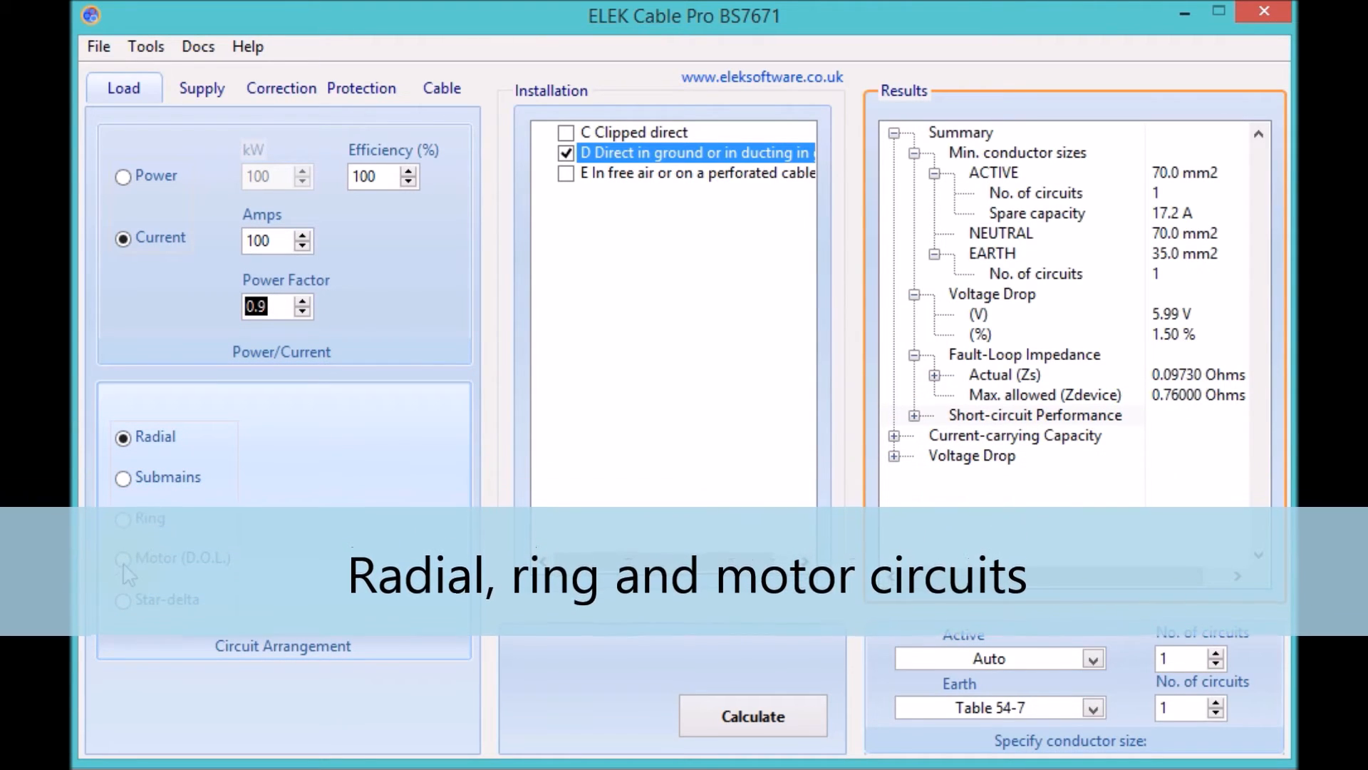
{"action": "left_click", "coordinate": [1093, 659]}
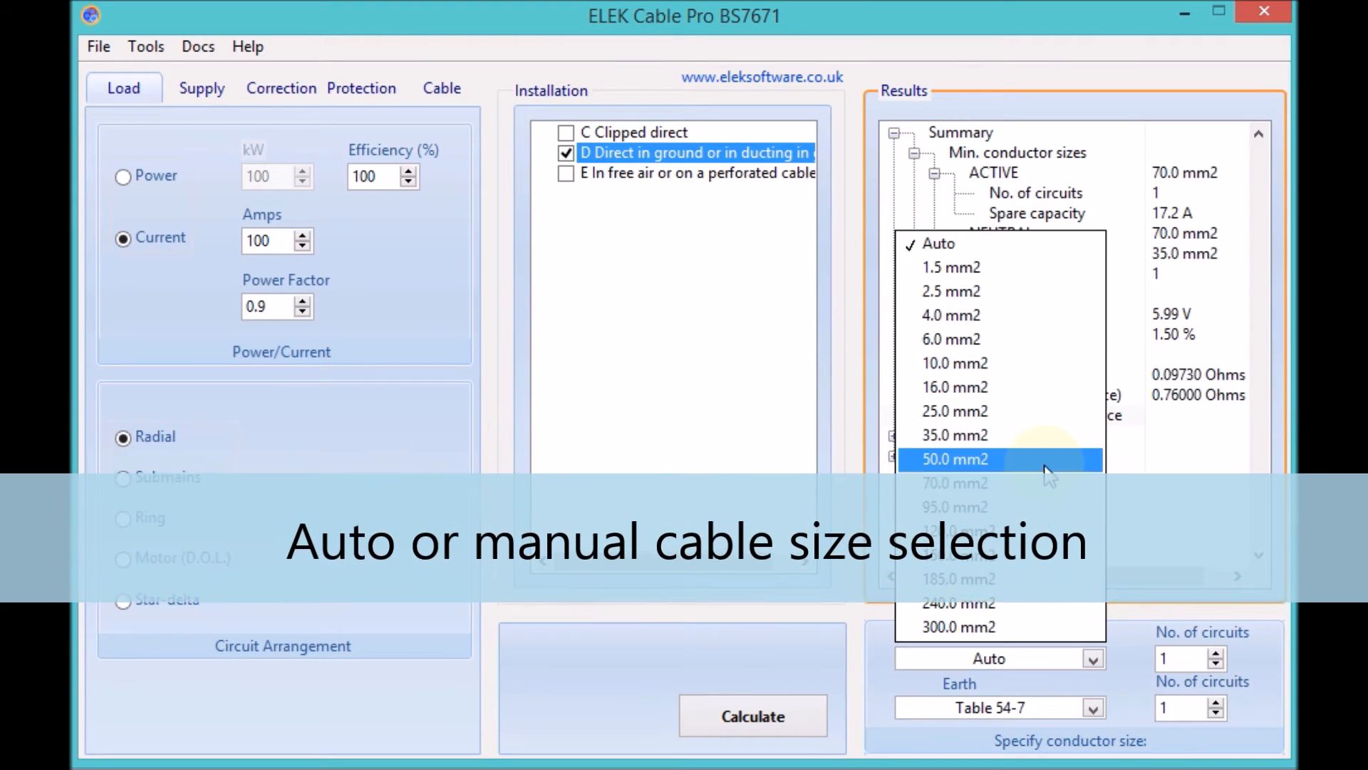
Fix the active conductors at 50 mm², recalculate, and review the failing calculation checks
{"action": "left_click", "coordinate": [954, 459]}
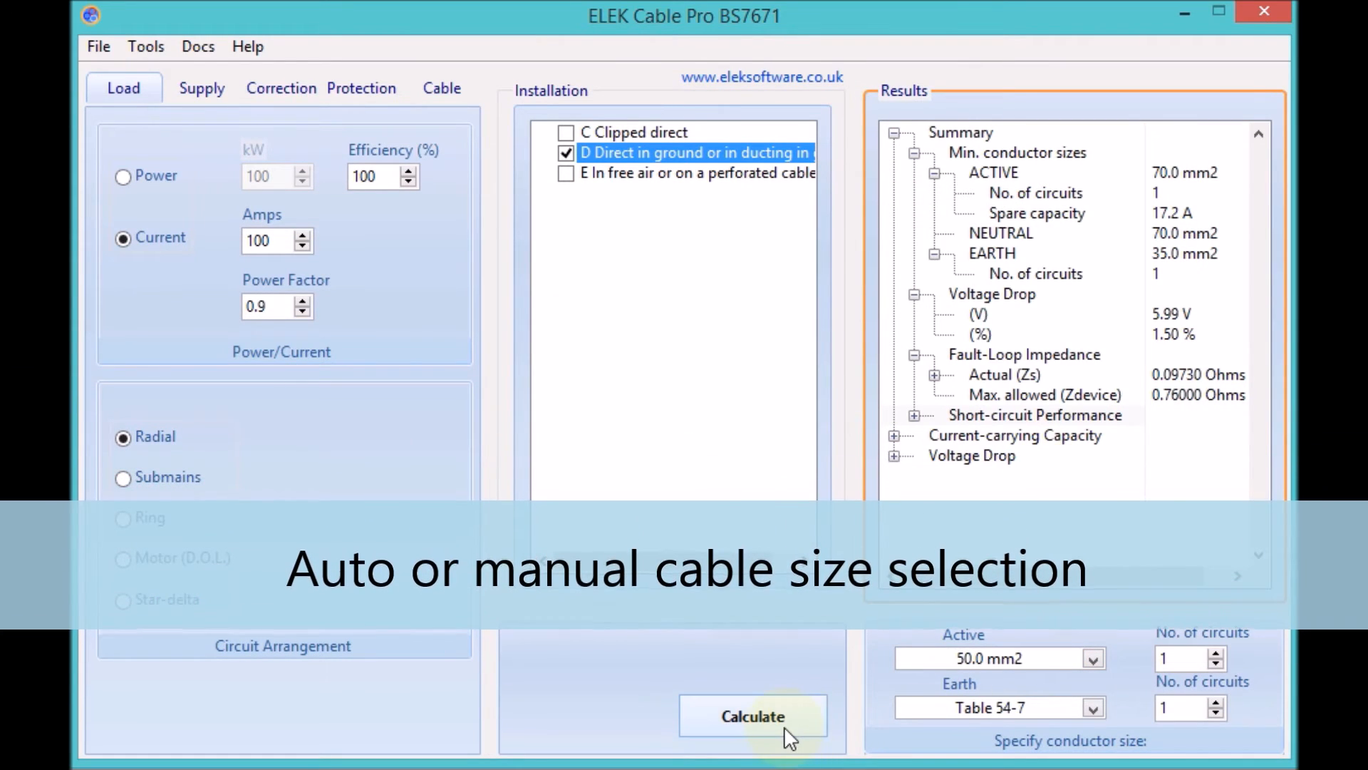
{"action": "left_click", "coordinate": [752, 716]}
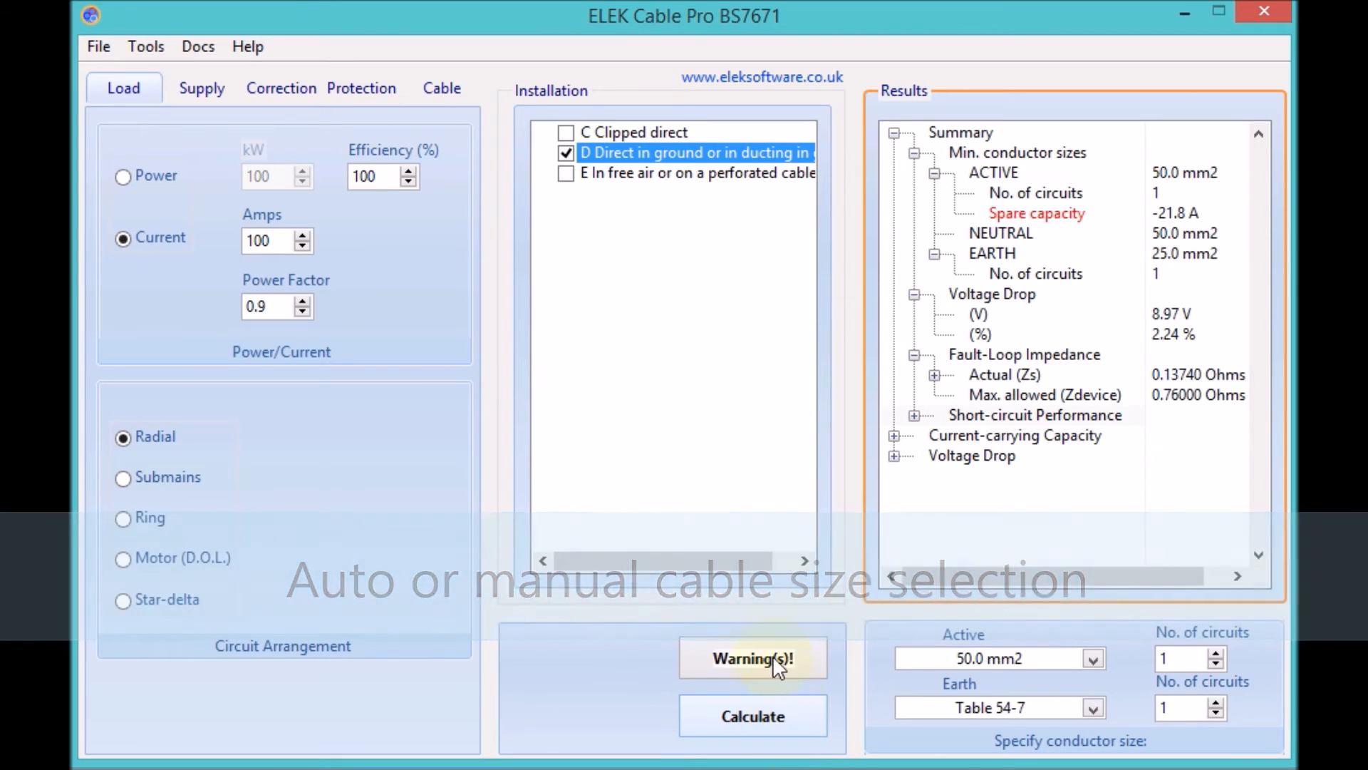
{"action": "left_click", "coordinate": [753, 658]}
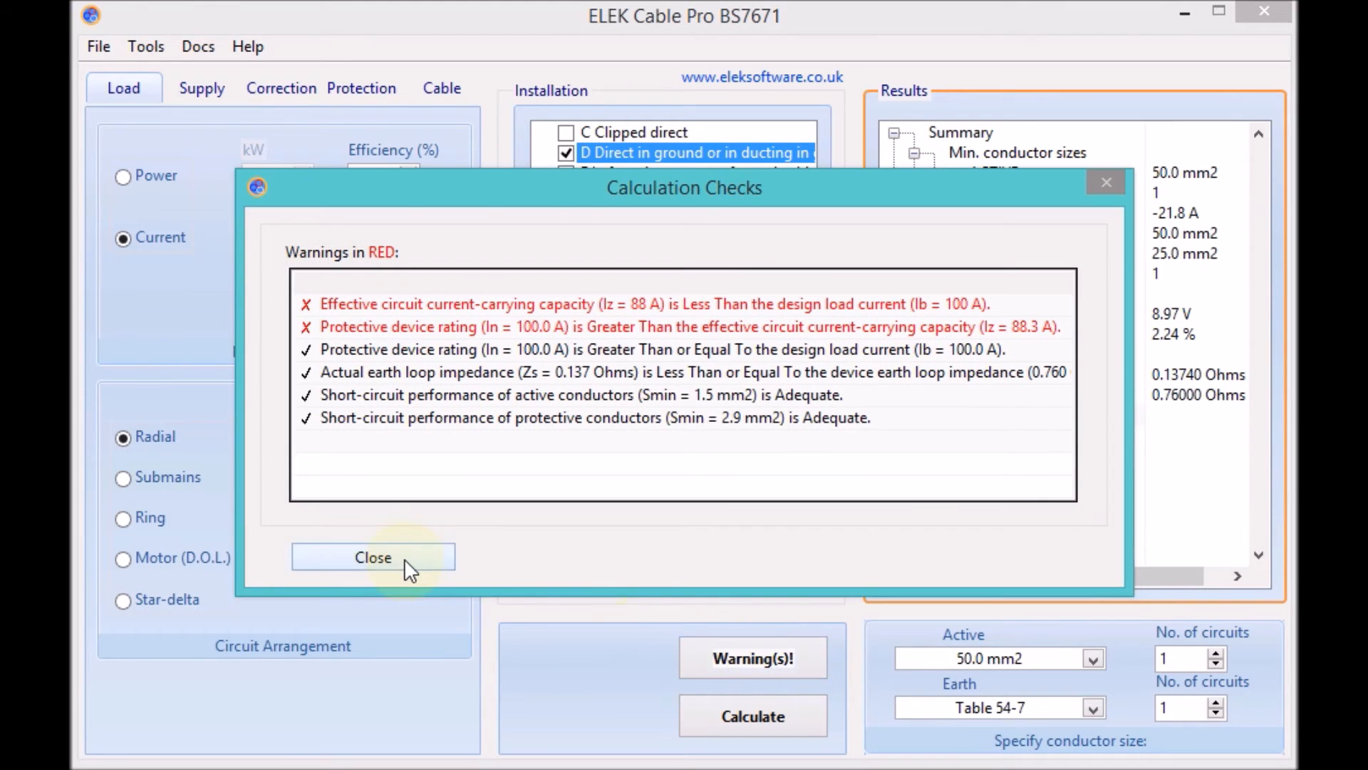
{"action": "left_click", "coordinate": [1093, 658]}
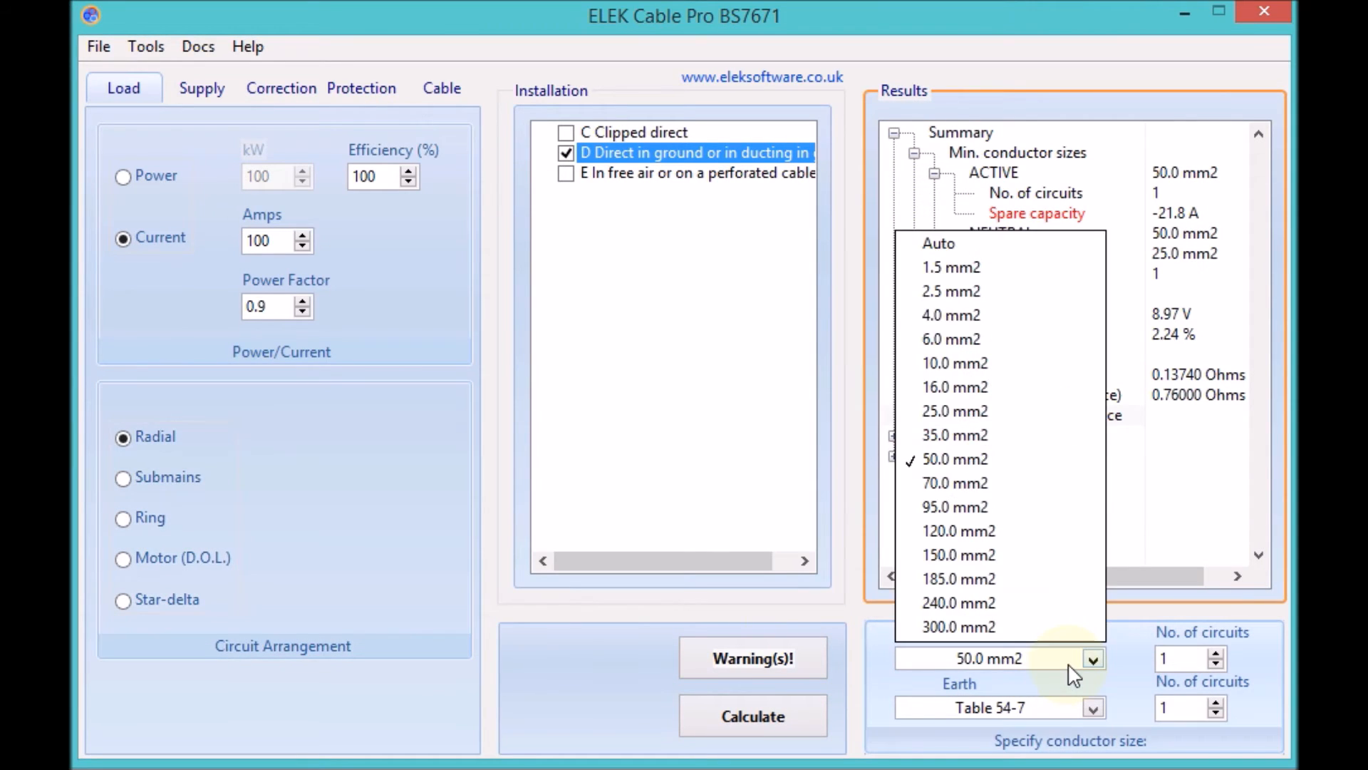
Recalculate with two circuits of 35 mm² active conductors instead
{"action": "left_click", "coordinate": [953, 435]}
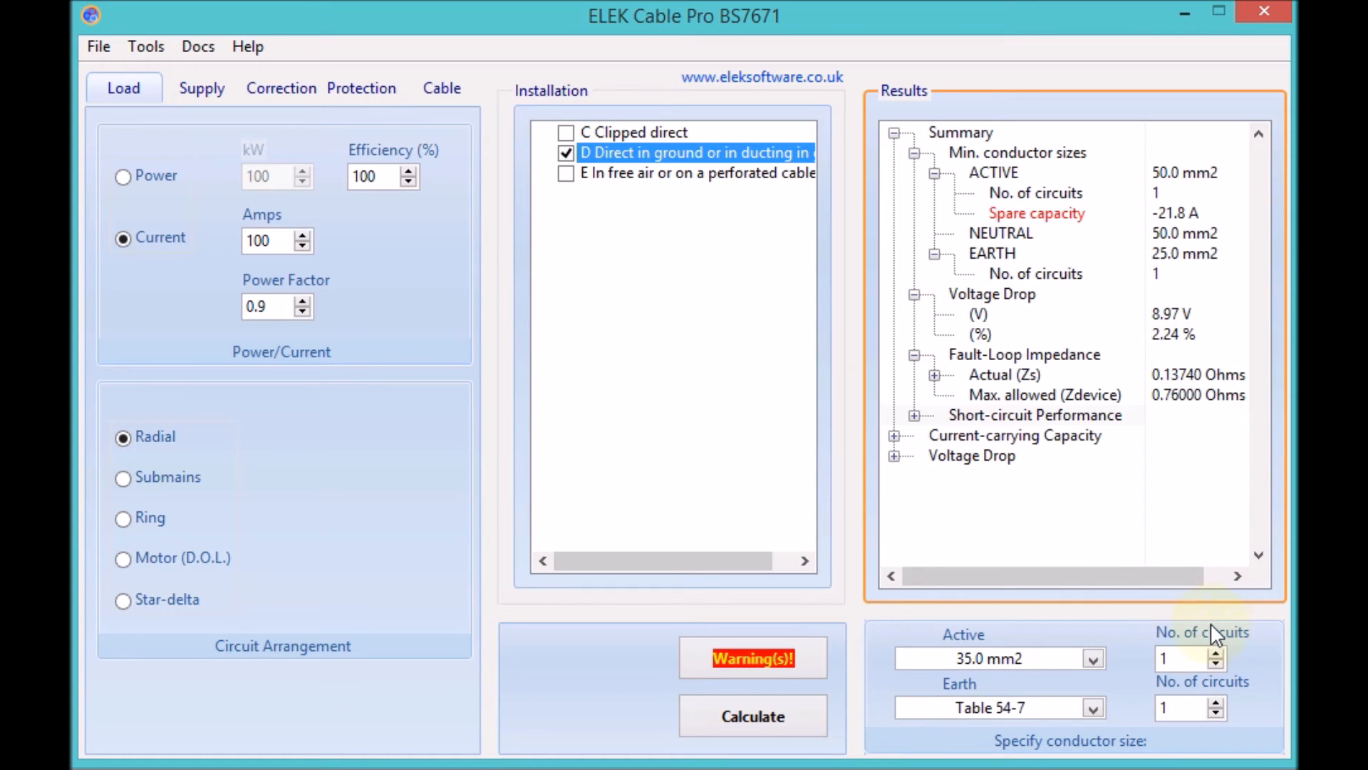
{"action": "left_click", "coordinate": [1211, 651]}
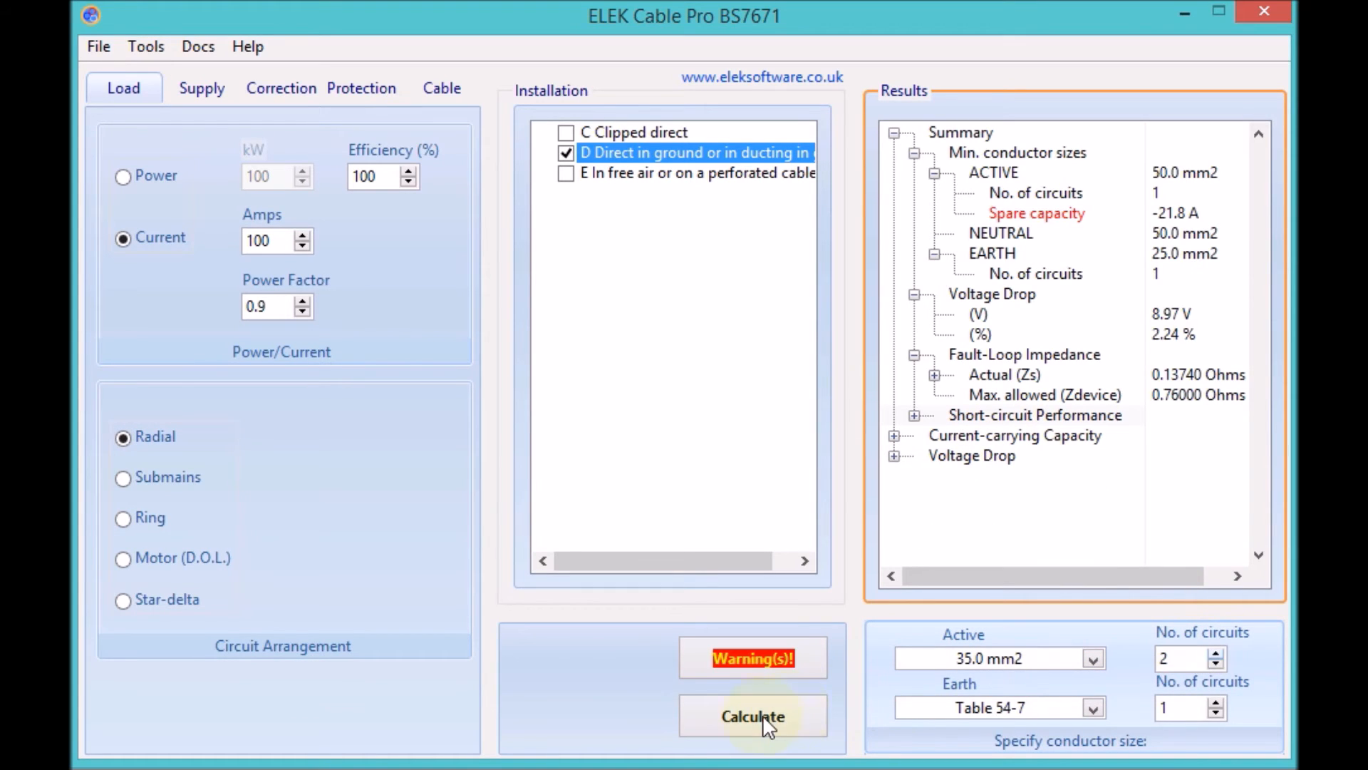
{"action": "left_click", "coordinate": [146, 46]}
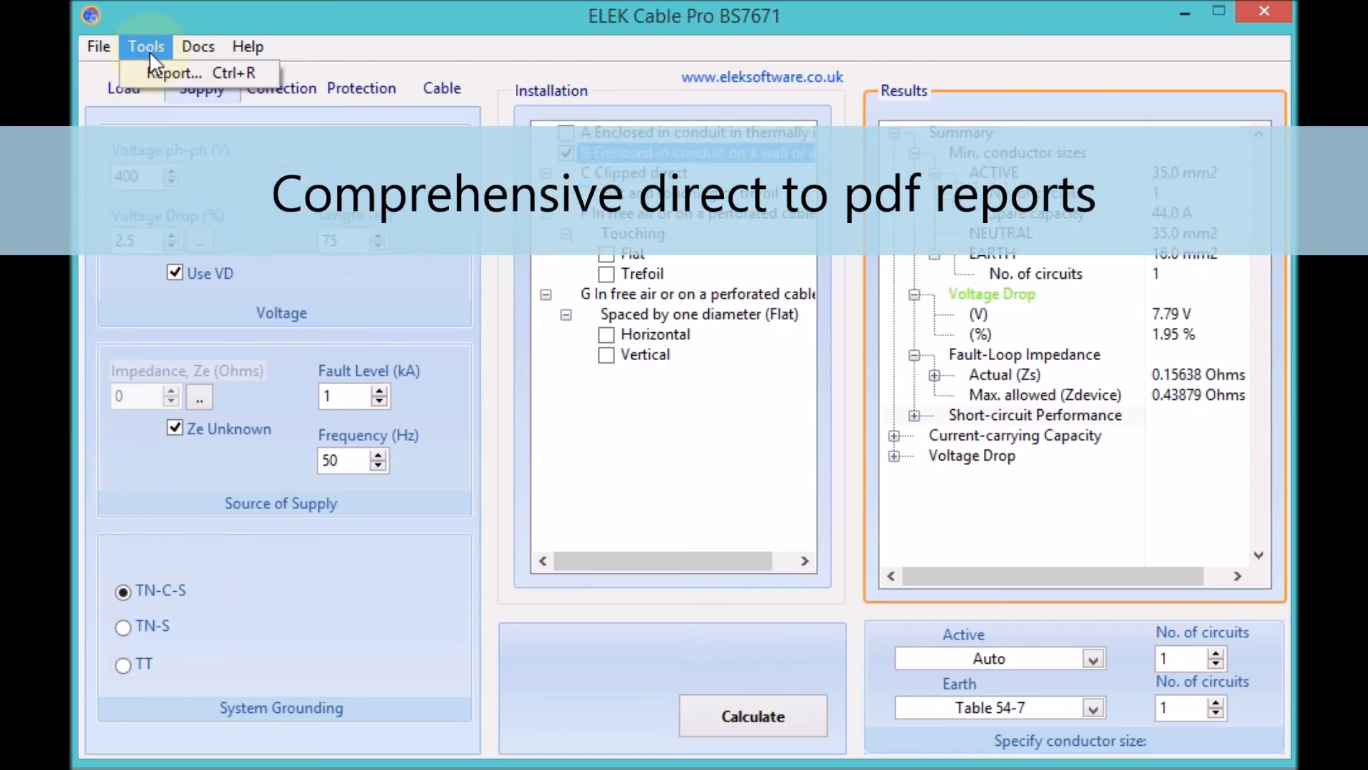
Generate the PDF report for project Demo, job Demo, cable ID Demo Cable
{"action": "left_click", "coordinate": [173, 73]}
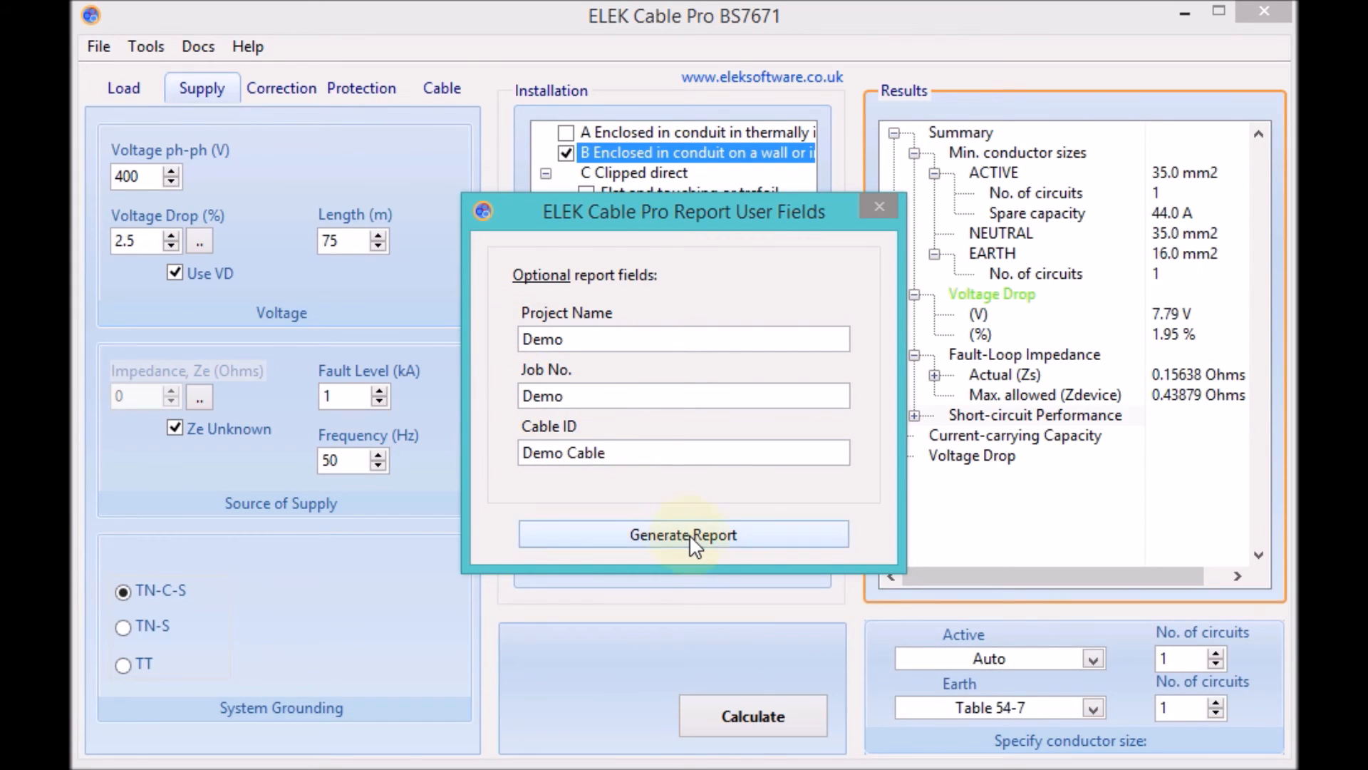
{"action": "left_click", "coordinate": [683, 535]}
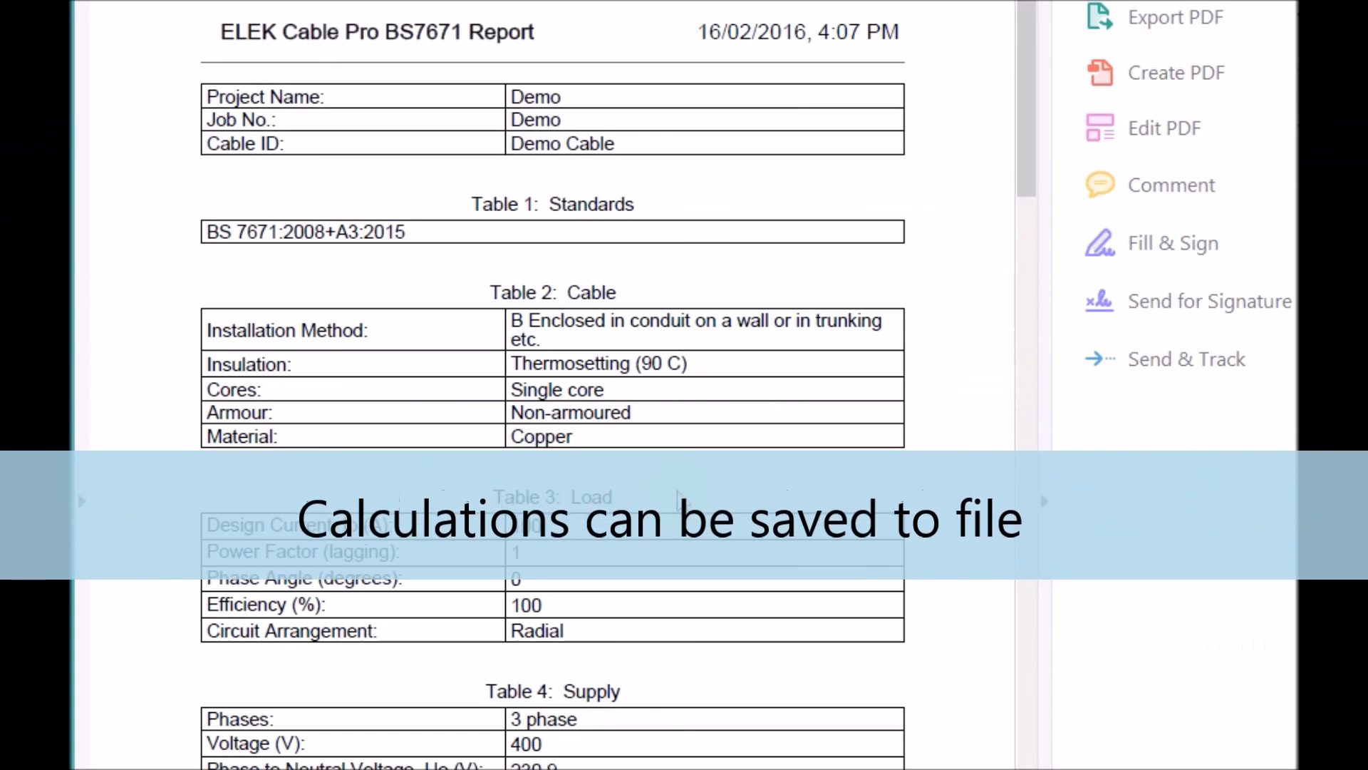
Scroll the PDF report down to Table 7: Calculation Checks, all marked PASS
{"action": "scroll", "scroll_direction": "down", "scroll_amount": 3}
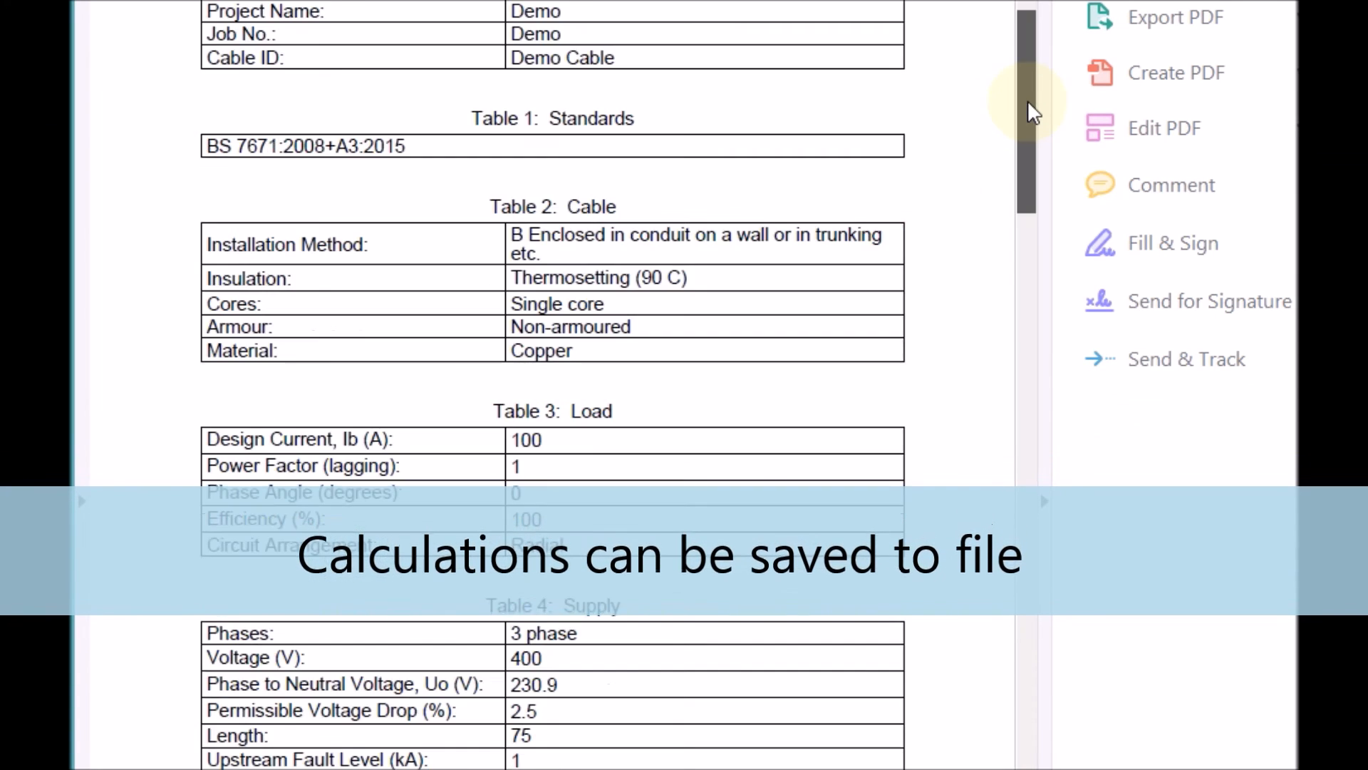
{"action": "scroll", "scroll_direction": "down", "scroll_amount": 3}
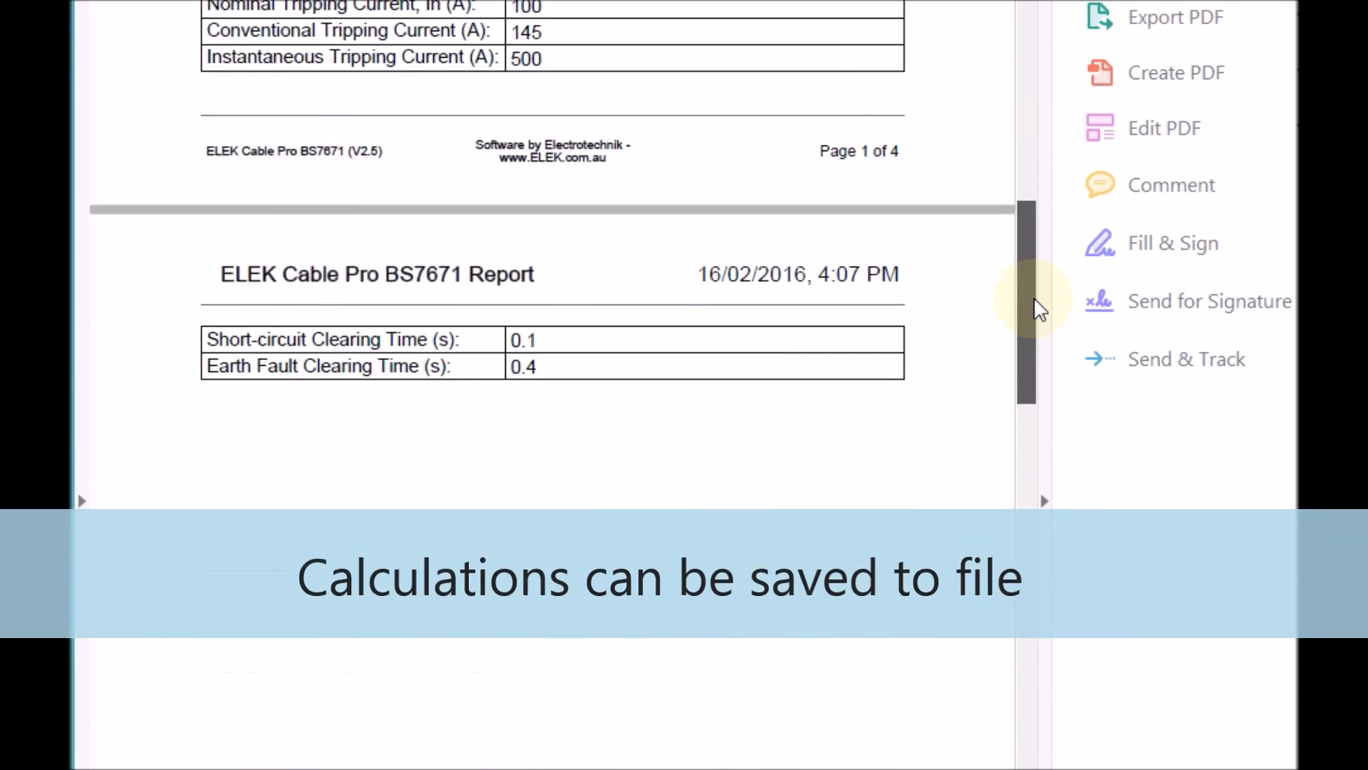
{"action": "scroll", "scroll_direction": "down", "scroll_amount": 3}
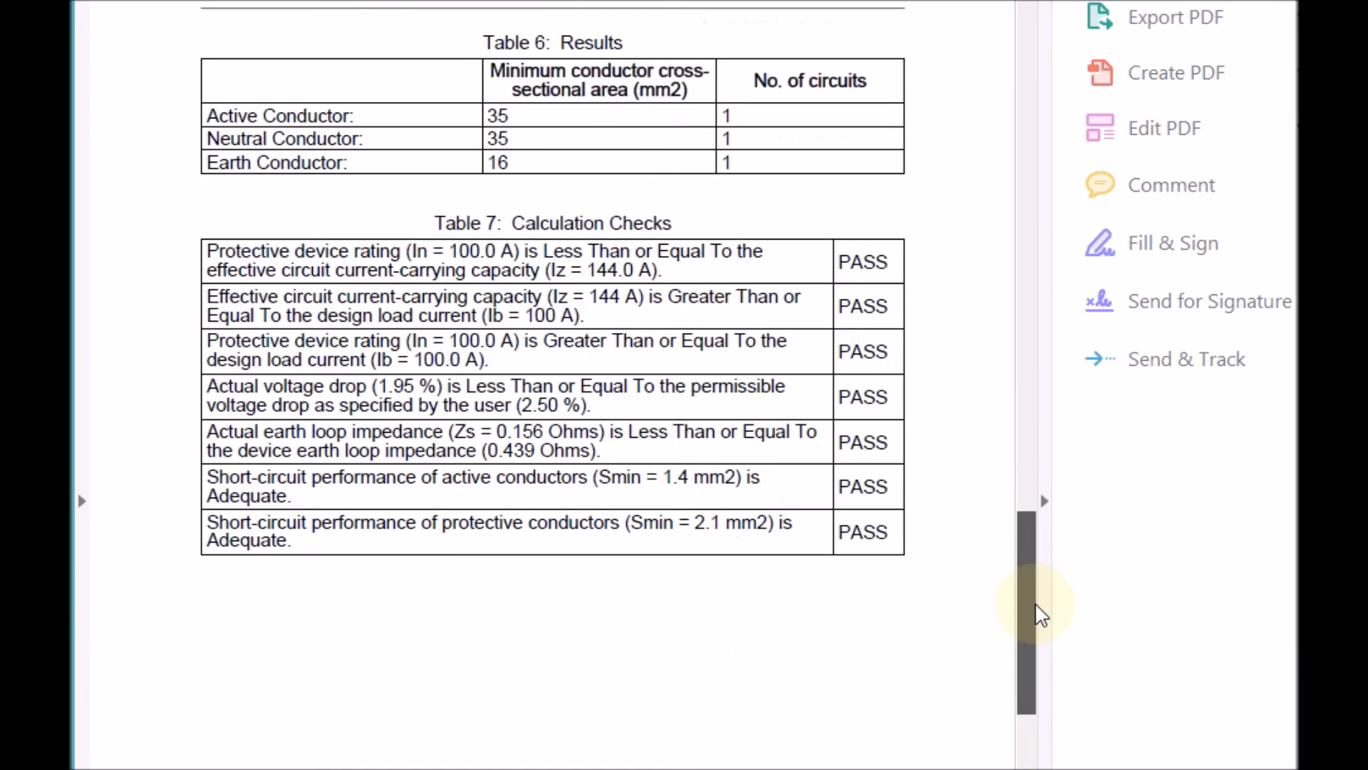
{"action": "scroll", "scroll_direction": "down", "scroll_amount": 3}
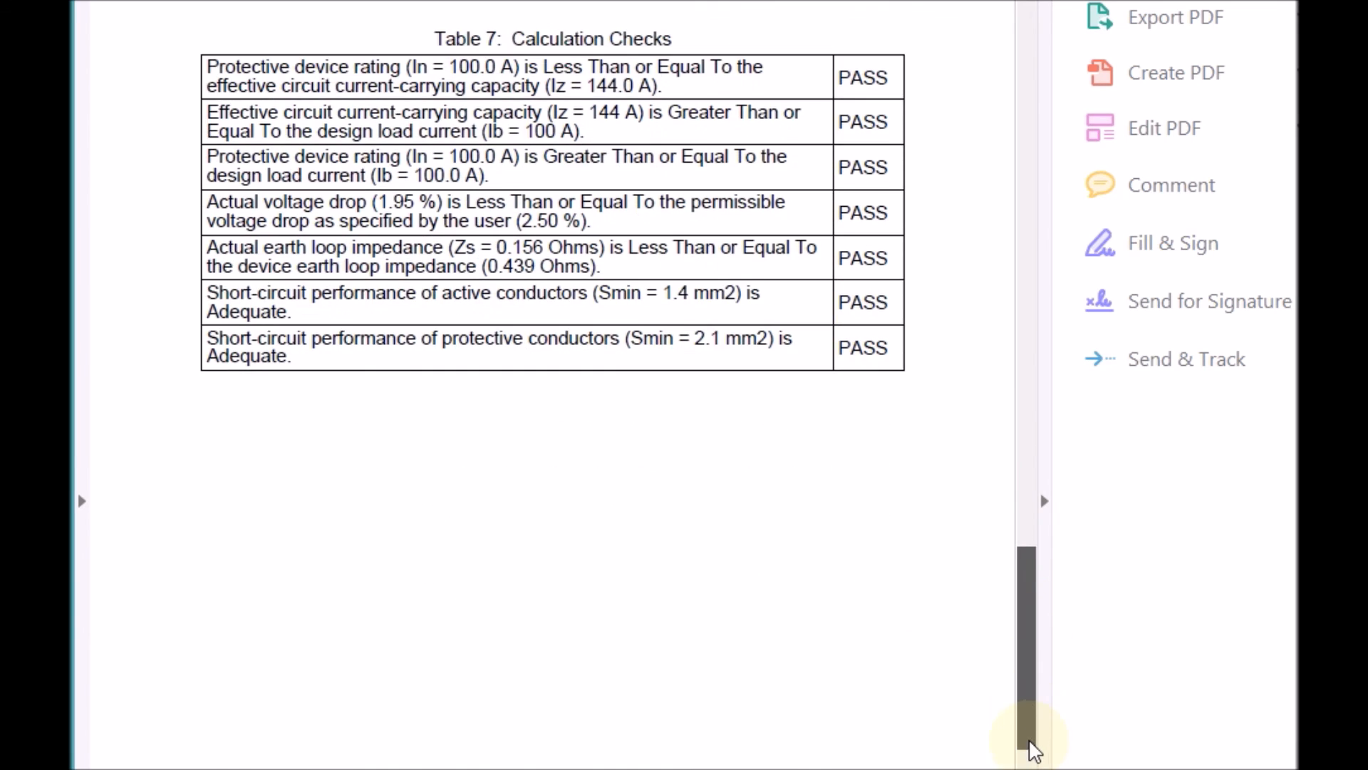